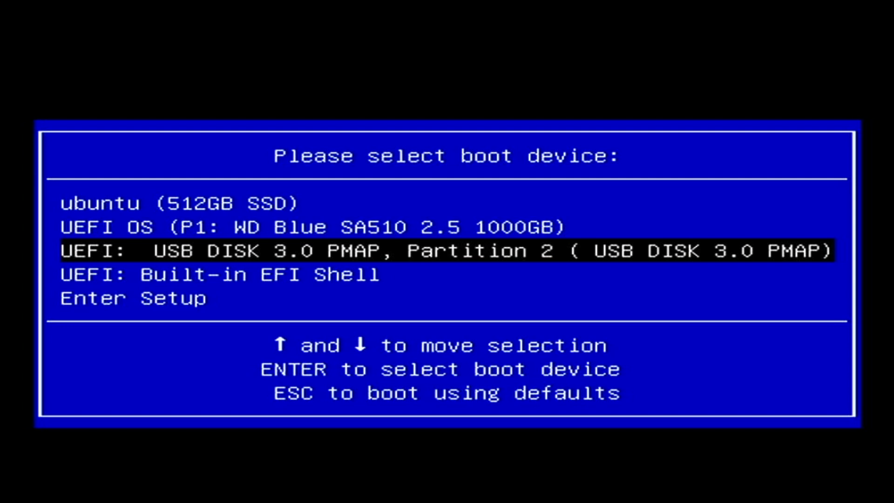
Boot from the 'UEFI: USB DISK 3.0 PMAP, Partition 2' entry to reach the Ventoy image list
key("enter")
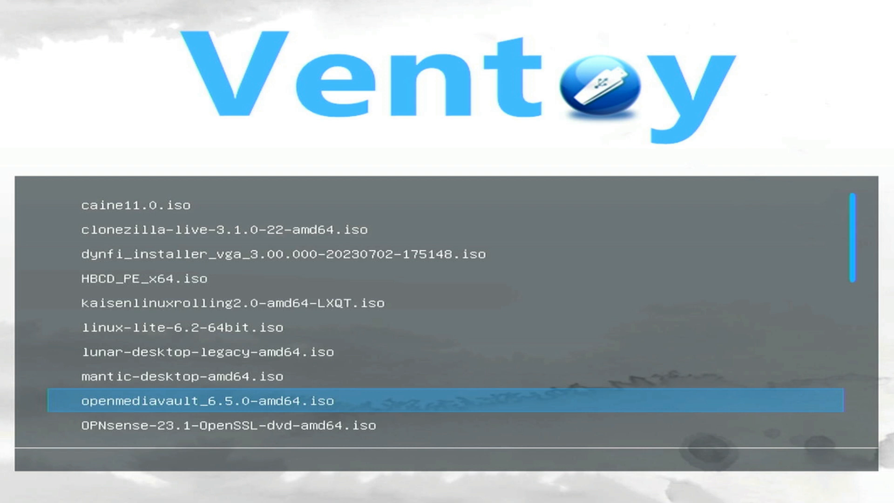
key("enter")
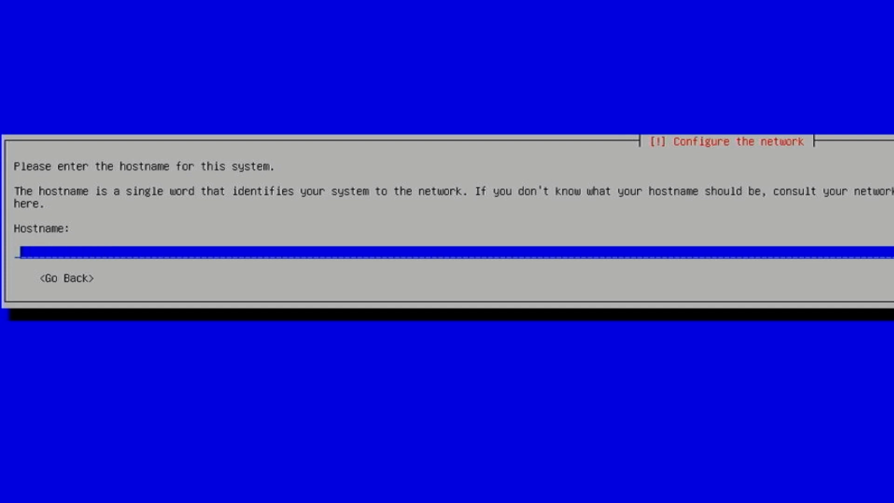
Set the hostname to omv-beelink and submit the root password to continue to partitioning
type("on")
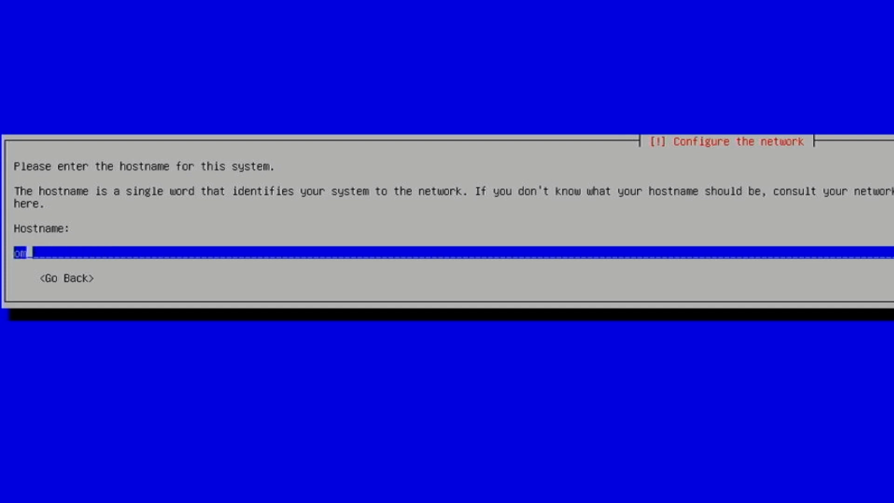
type("mv-bee1")
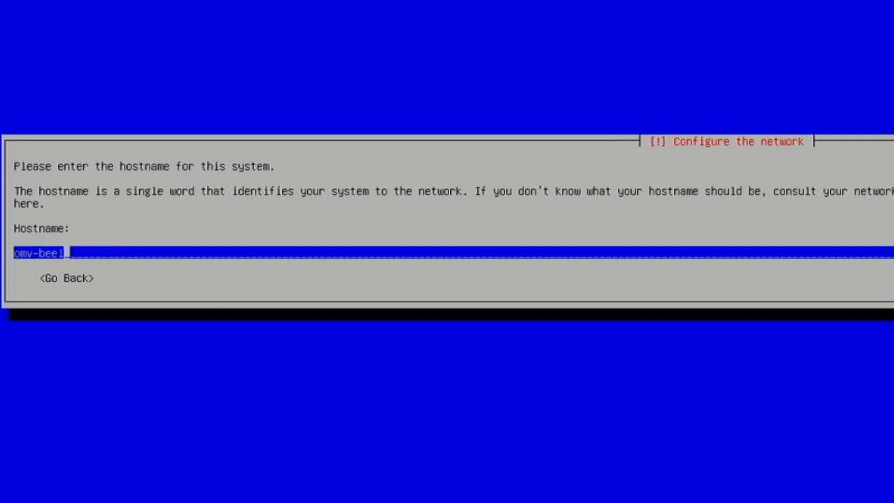
type("nk")
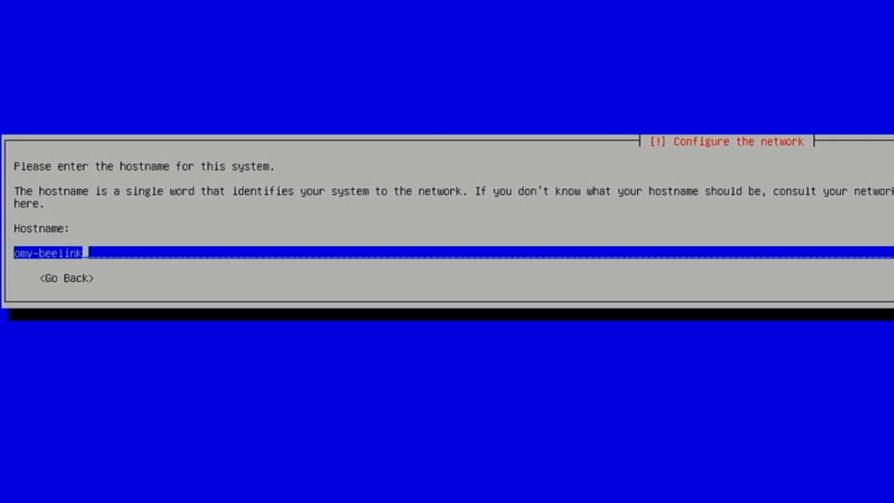
key("Enter")
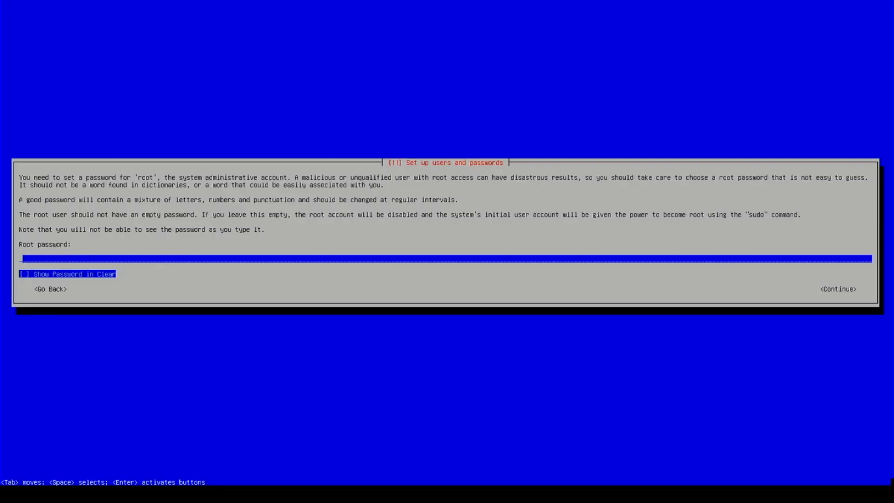
type("password")
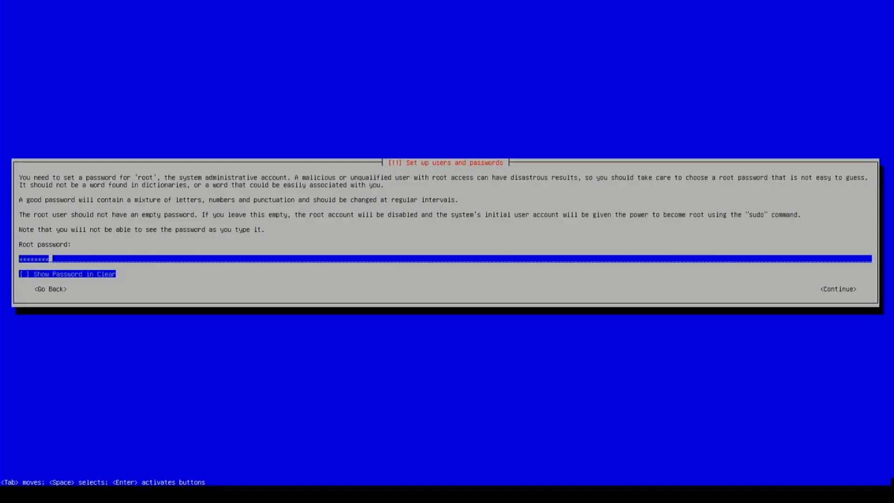
left_click(838, 289)
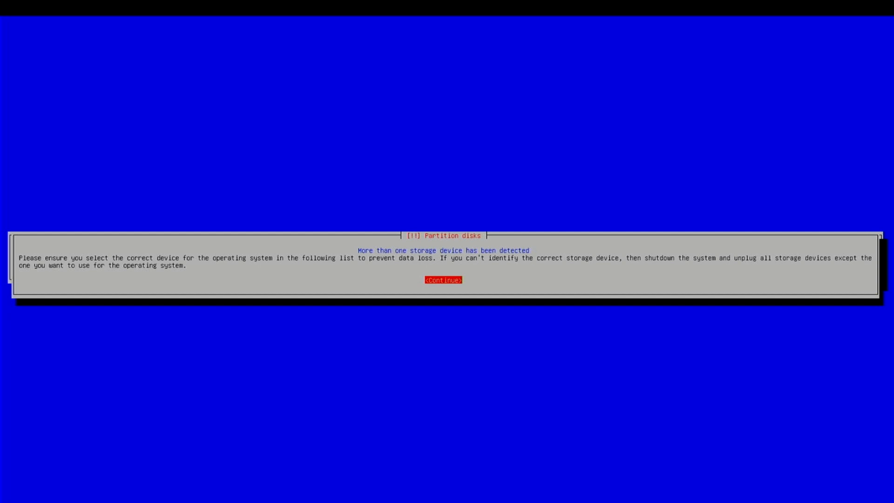
Acknowledge the multiple storage devices warning and decline forcing a UEFI installation
left_click(442, 280)
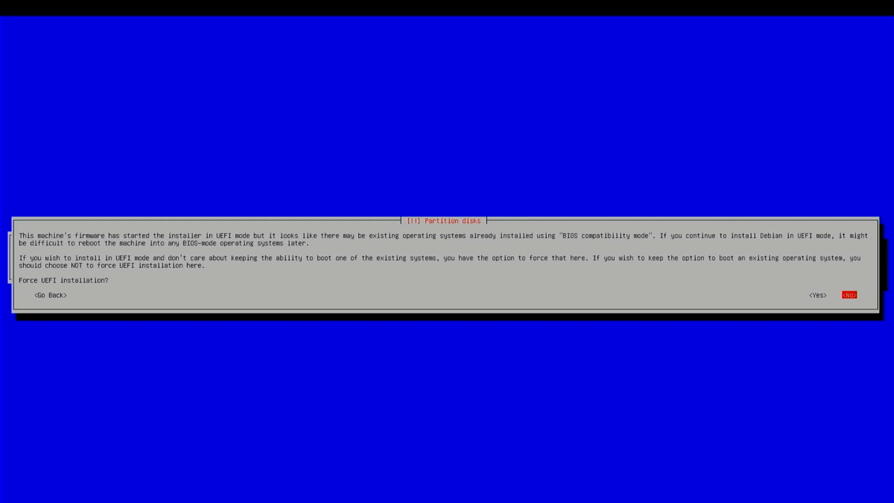
left_click(849, 295)
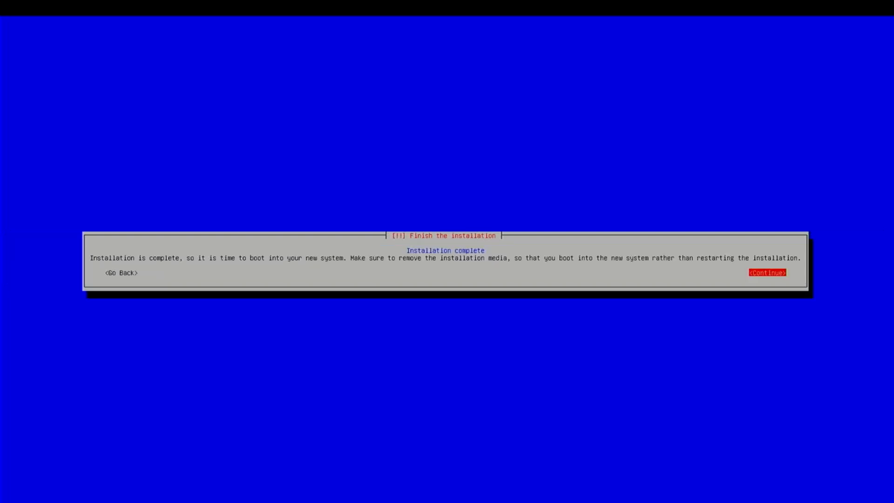
Continue on the Installation complete screen so the machine reboots into the new system
left_click(767, 272)
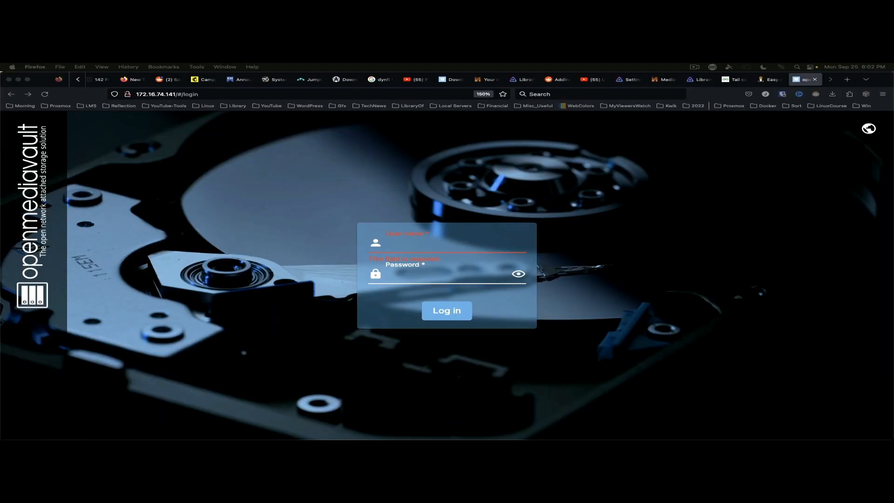
Log in as admin / openmediavault and dismiss the dashboard welcome banner
left_click(448, 242)
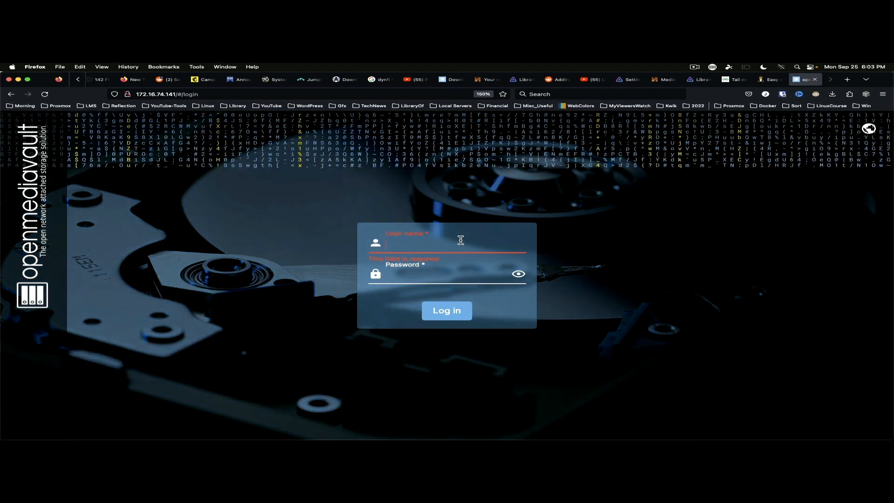
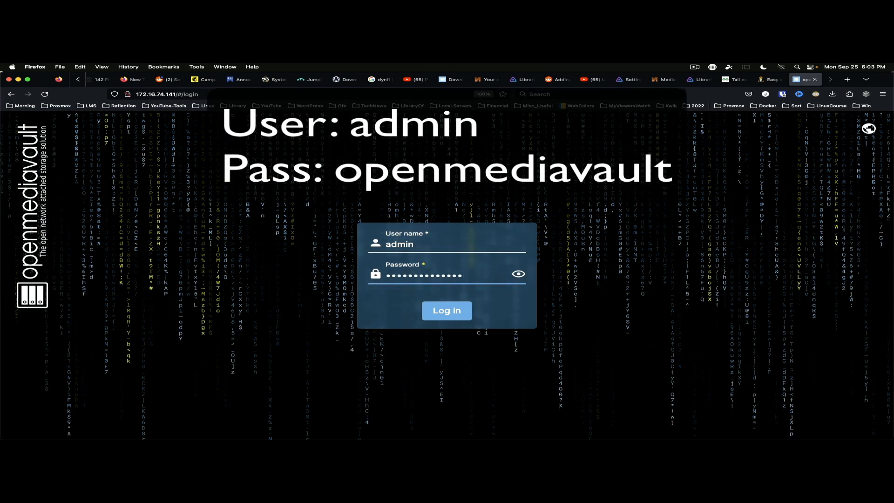
left_click(446, 310)
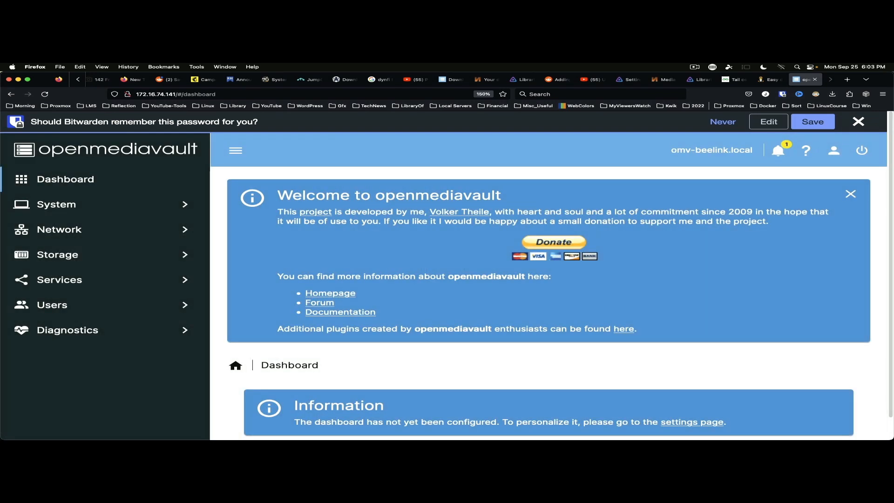
mouse_move(857, 121)
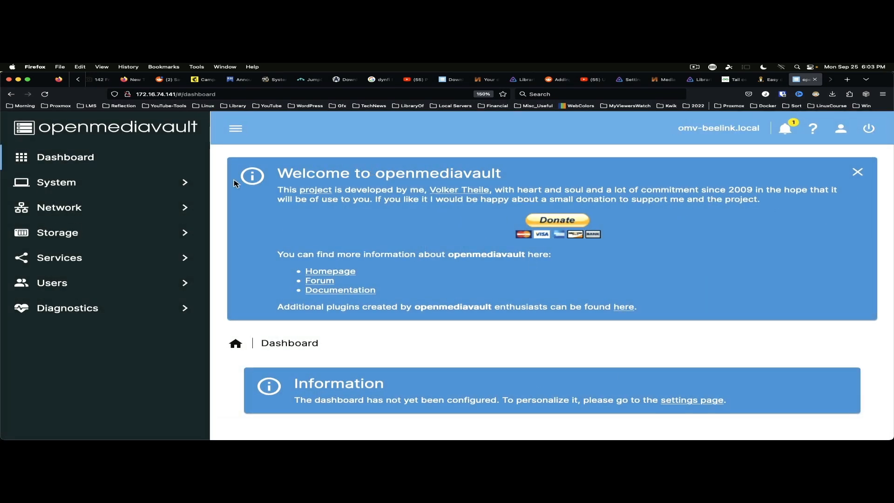
mouse_move(862, 158)
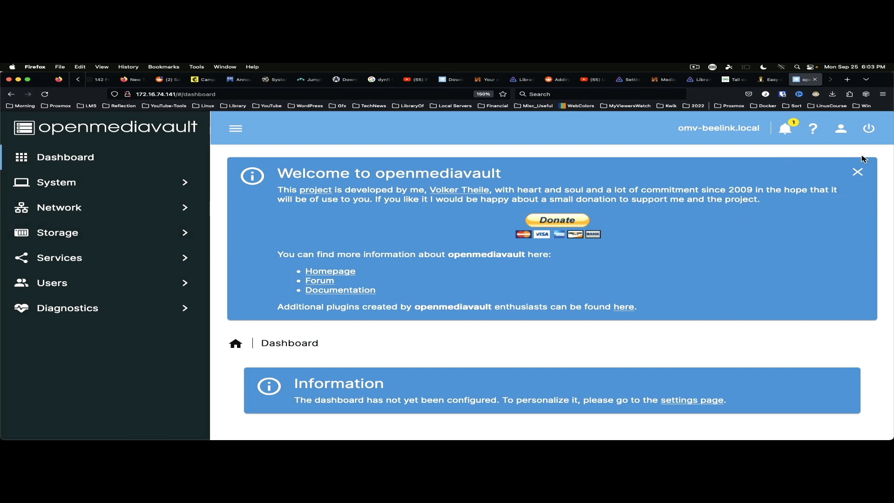
left_click(857, 172)
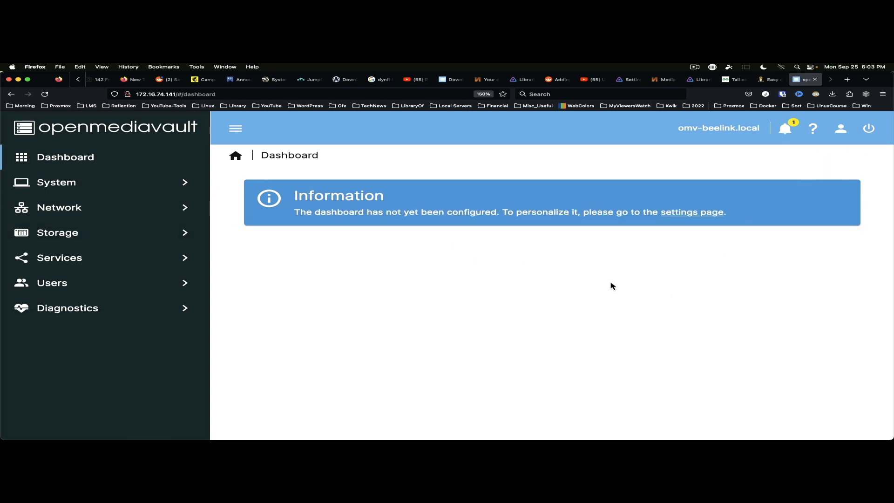
mouse_move(350, 235)
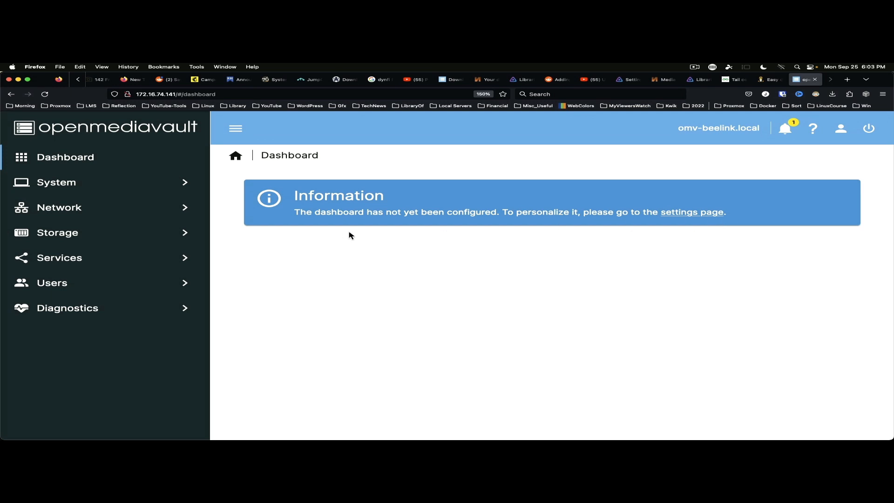
mouse_move(468, 235)
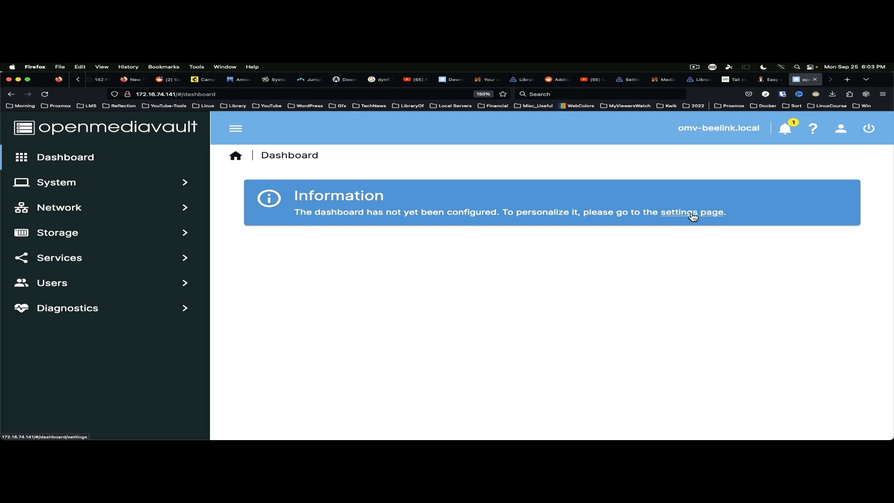
Enable the CPU Utilization, Network Interfaces, S.M.A.R.T., Services and Uptime dashboard widgets
left_click(692, 213)
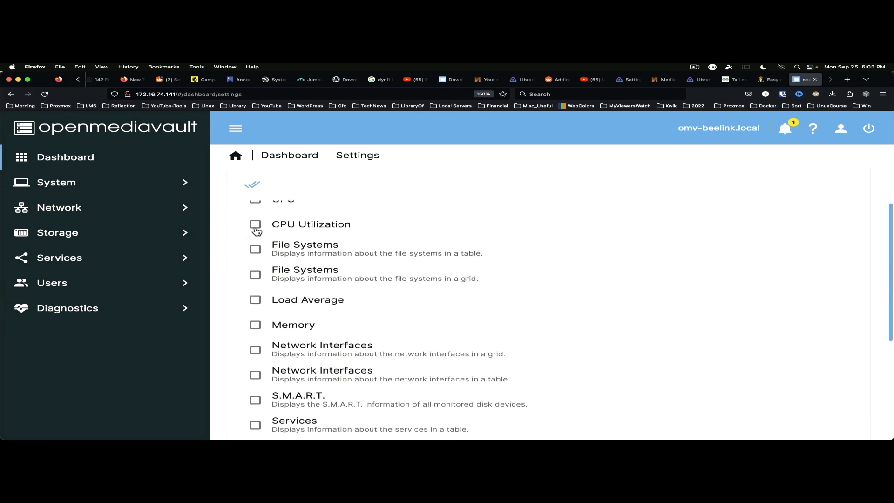
left_click(256, 225)
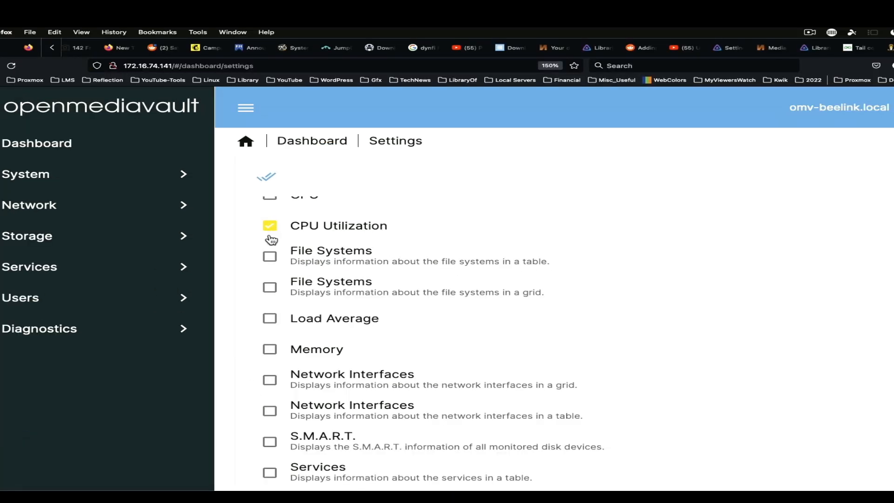
mouse_move(273, 292)
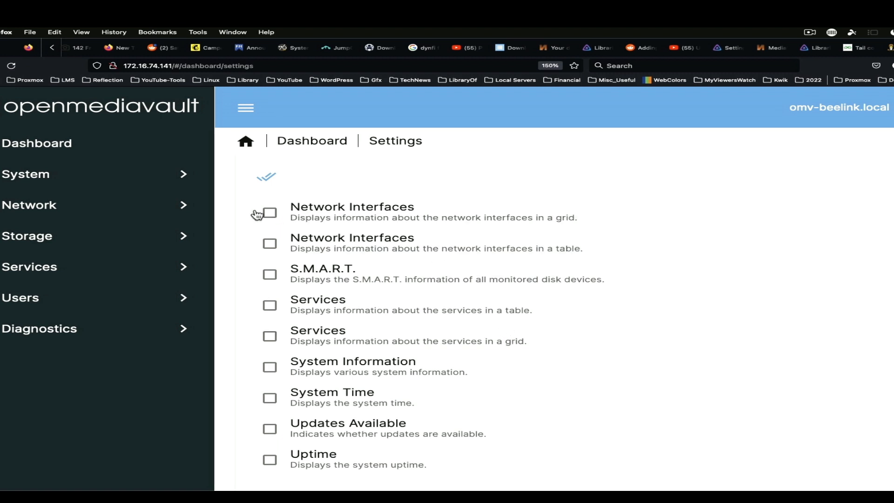
left_click(269, 213)
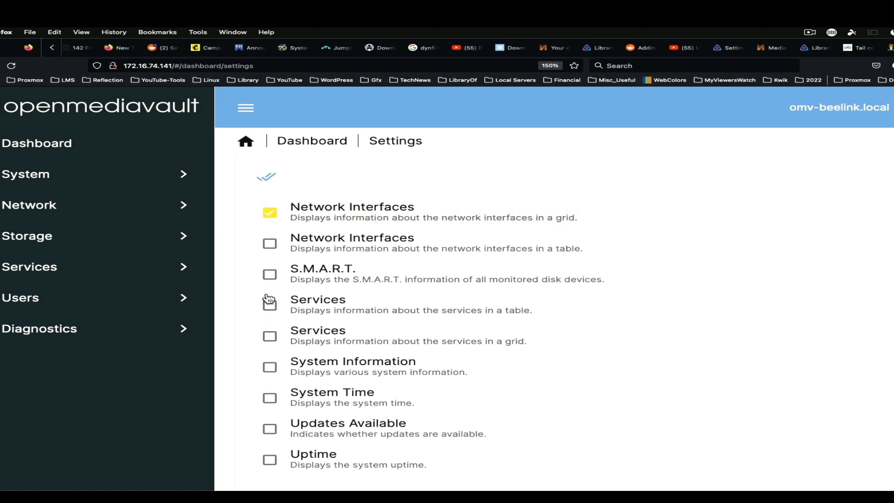
left_click(270, 273)
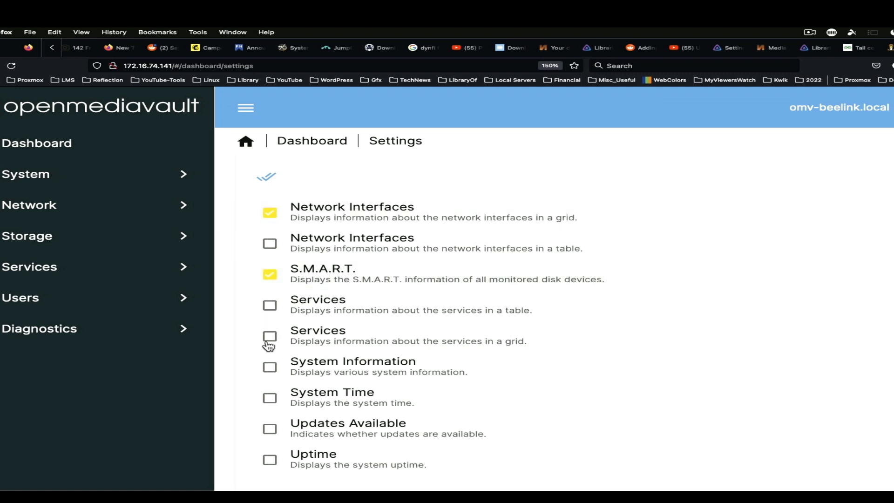
left_click(270, 336)
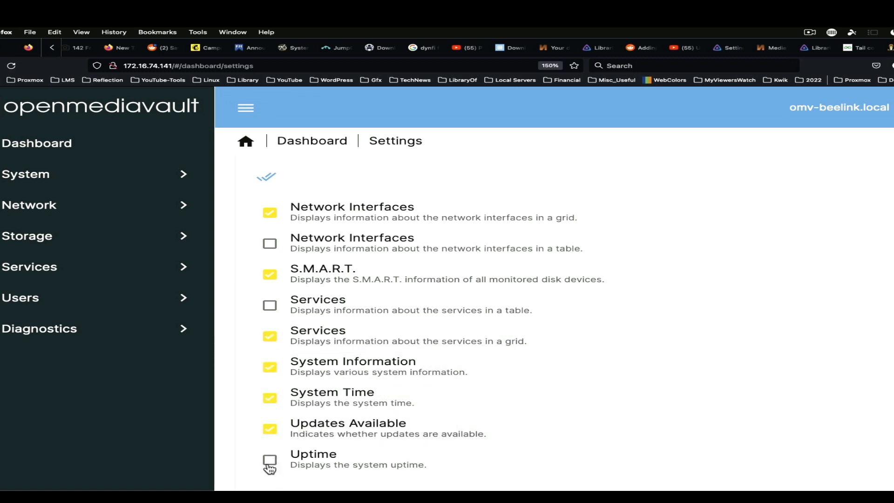
left_click(270, 460)
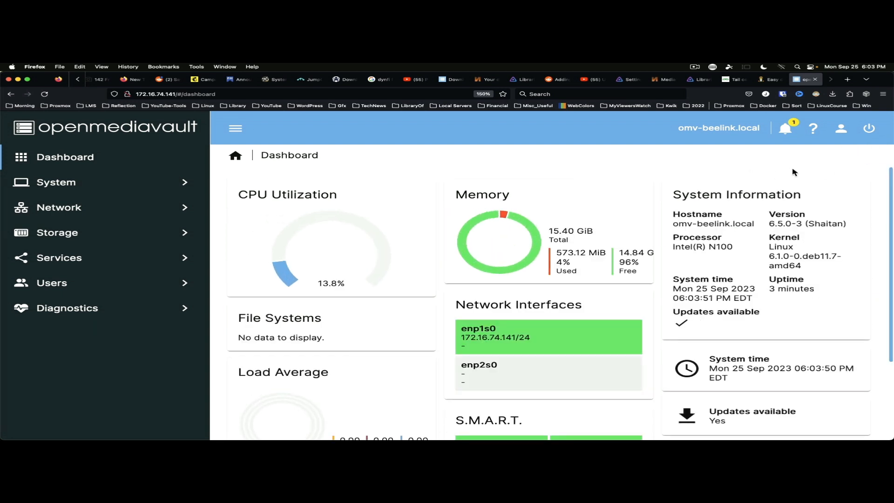
mouse_move(745, 194)
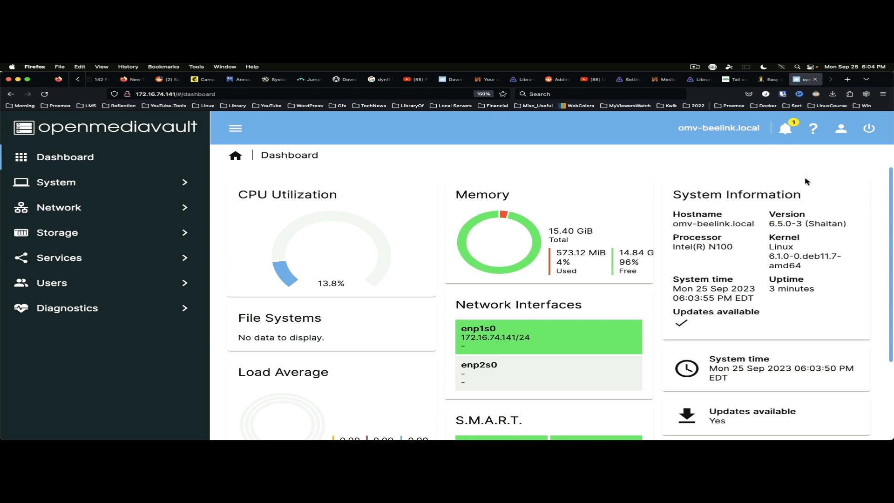
scroll("down", 3)
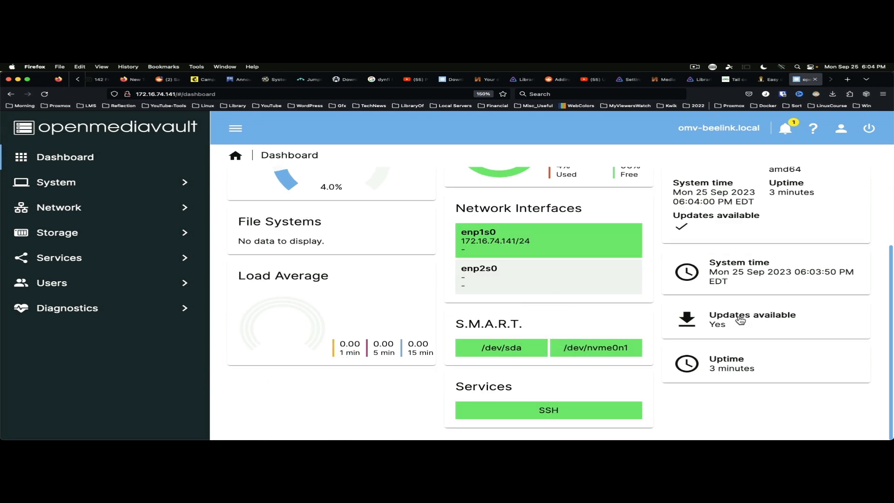
mouse_move(674, 319)
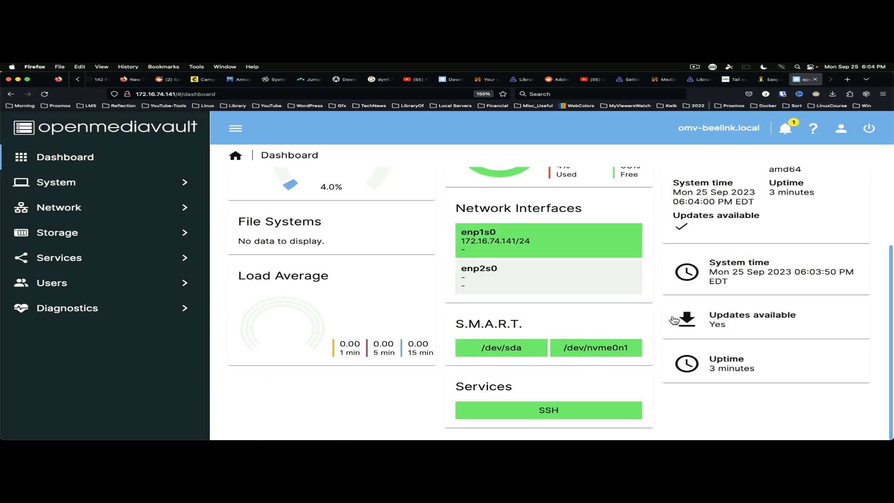
mouse_move(695, 377)
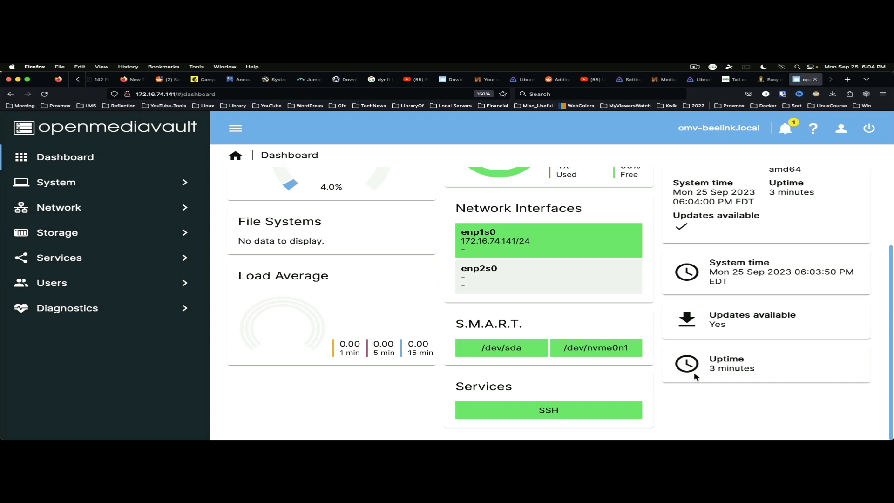
mouse_move(487, 419)
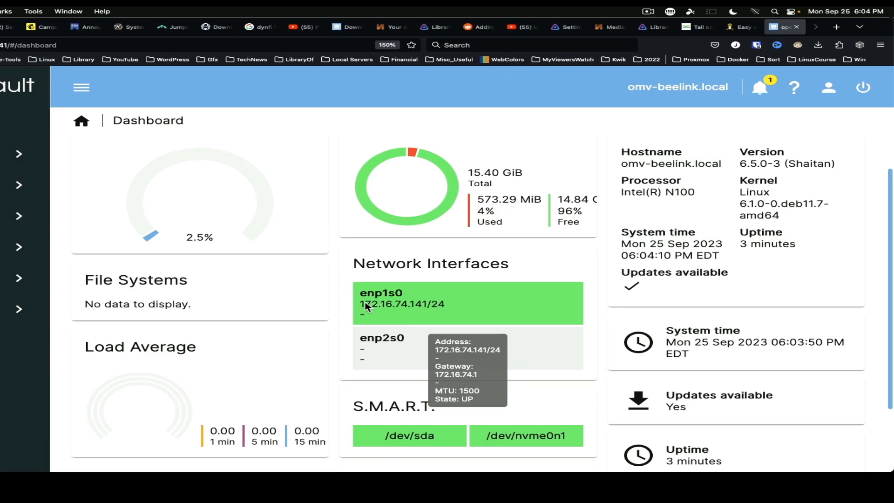
mouse_move(335, 311)
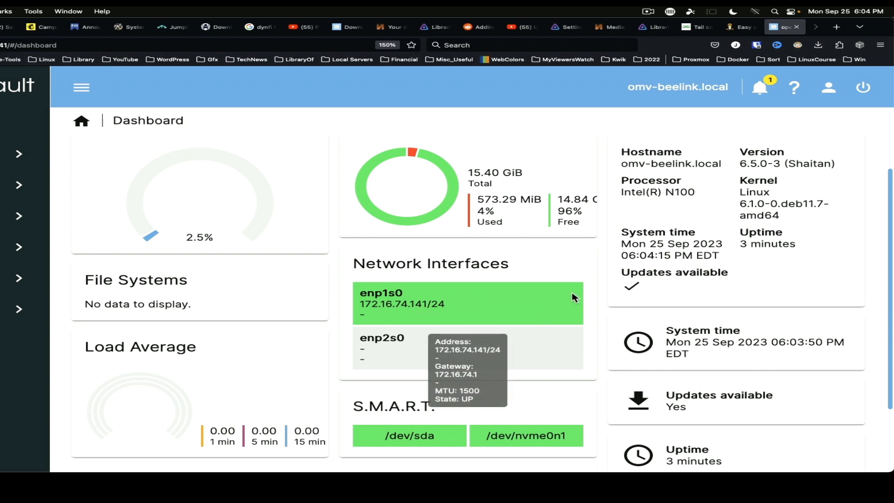
mouse_move(587, 209)
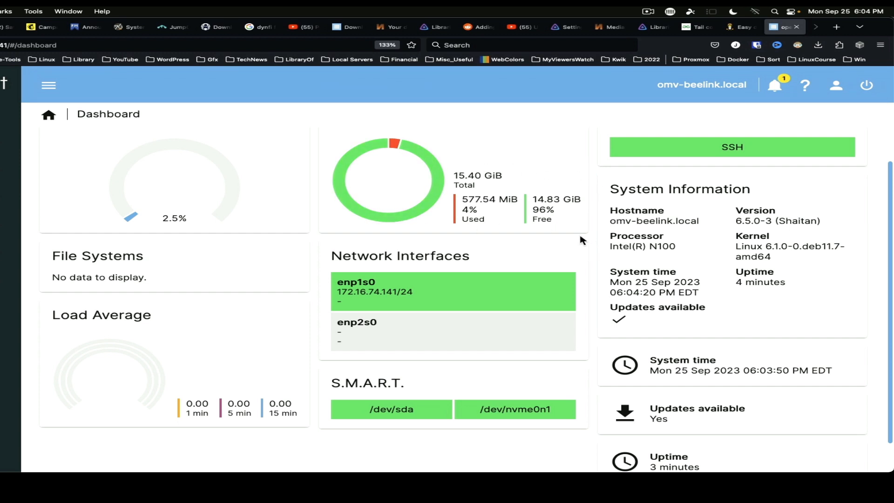
mouse_move(610, 226)
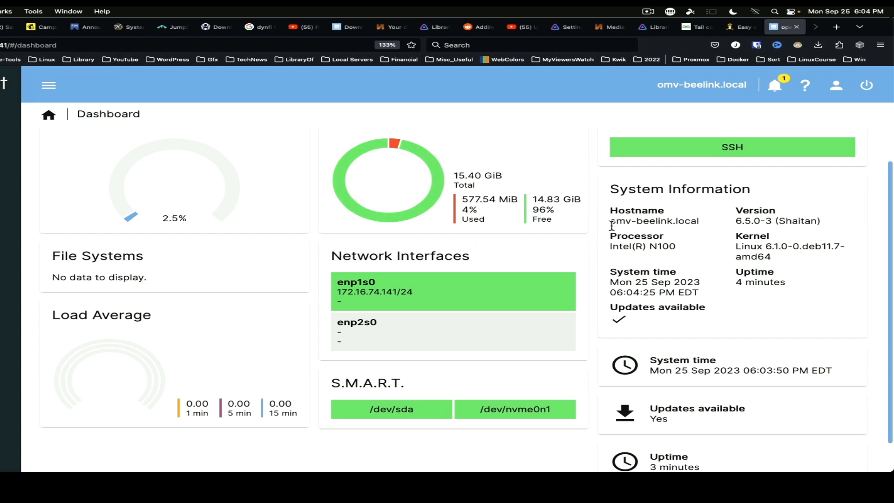
mouse_move(395, 325)
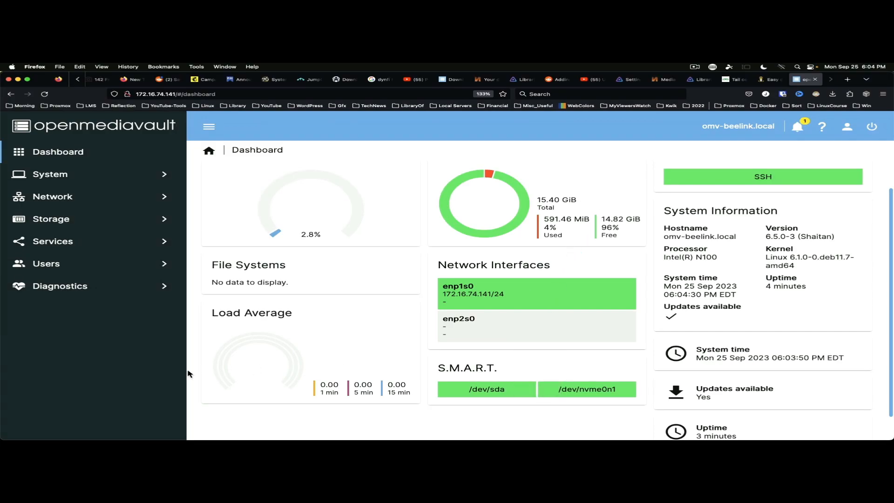
From System > Update Management > Updates, install all pending packages and confirm the upgrade
left_click(51, 174)
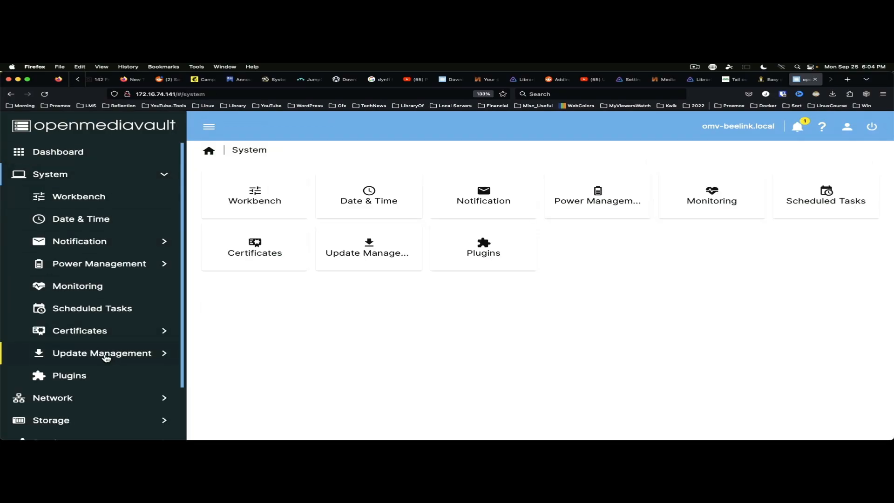
left_click(101, 352)
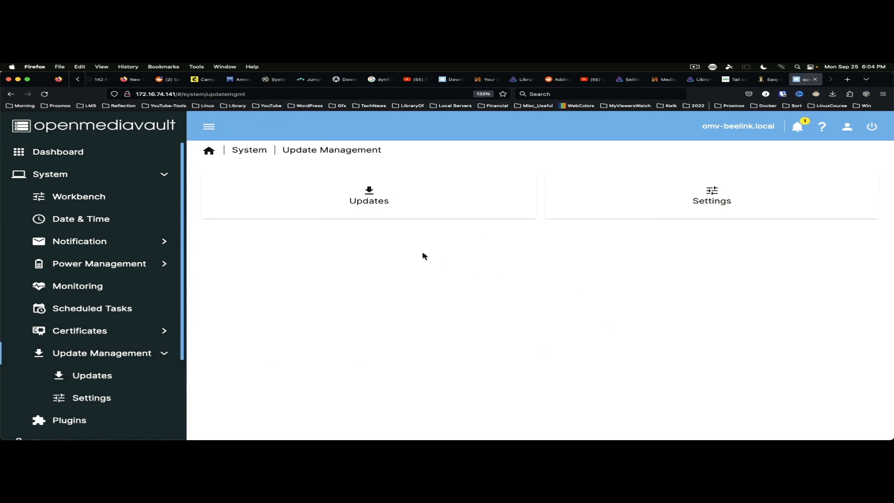
left_click(369, 200)
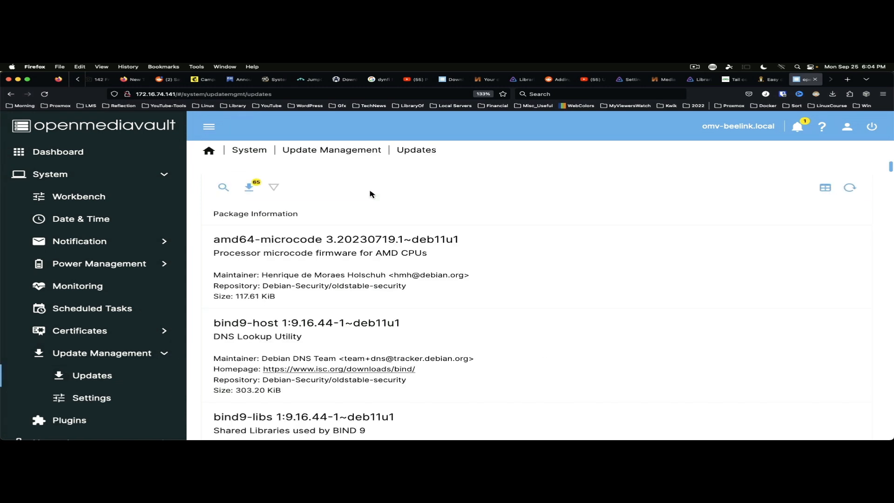
mouse_move(250, 187)
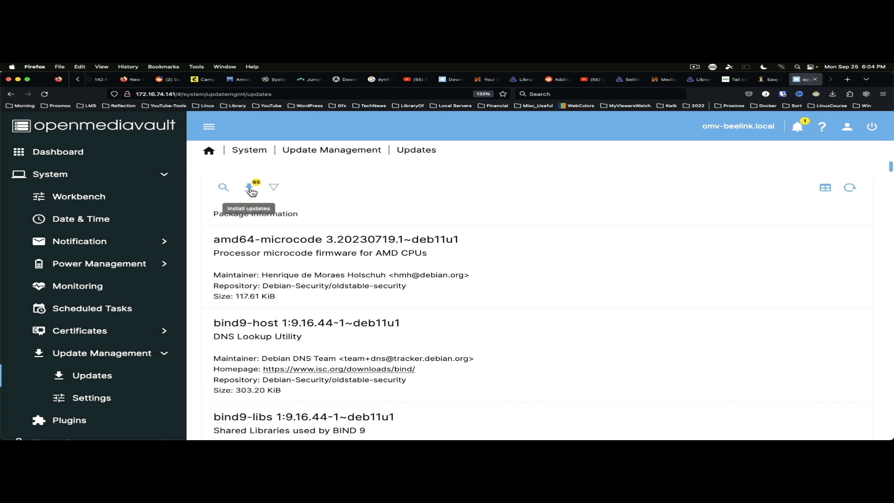
left_click(249, 187)
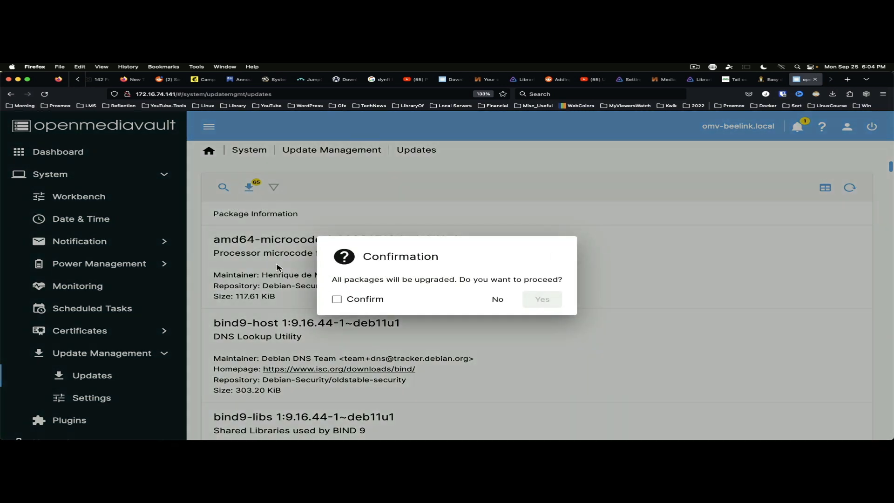
left_click(337, 299)
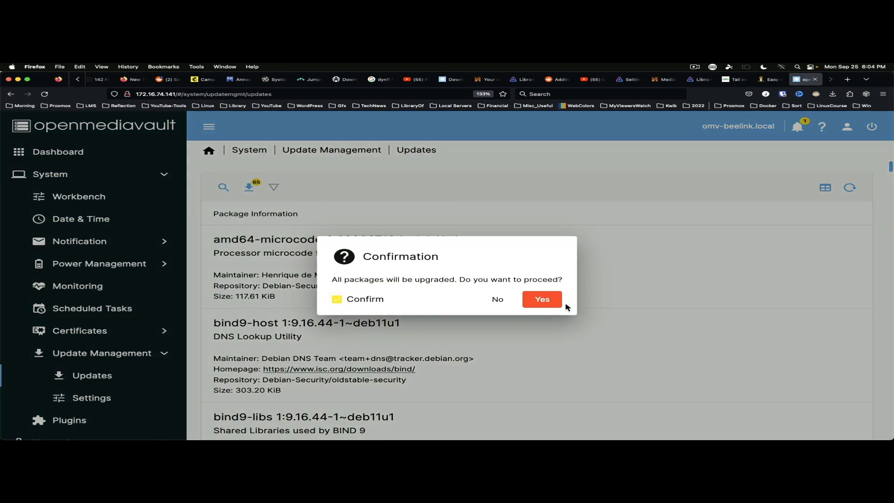
left_click(541, 299)
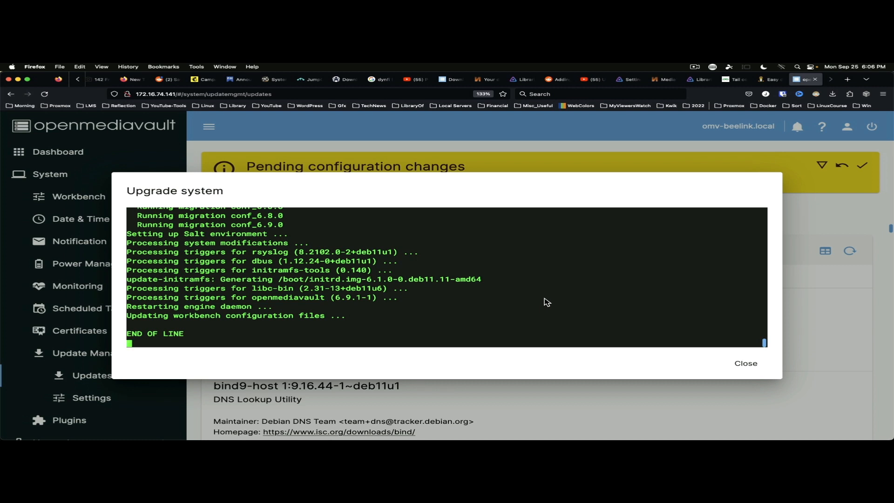
mouse_move(550, 419)
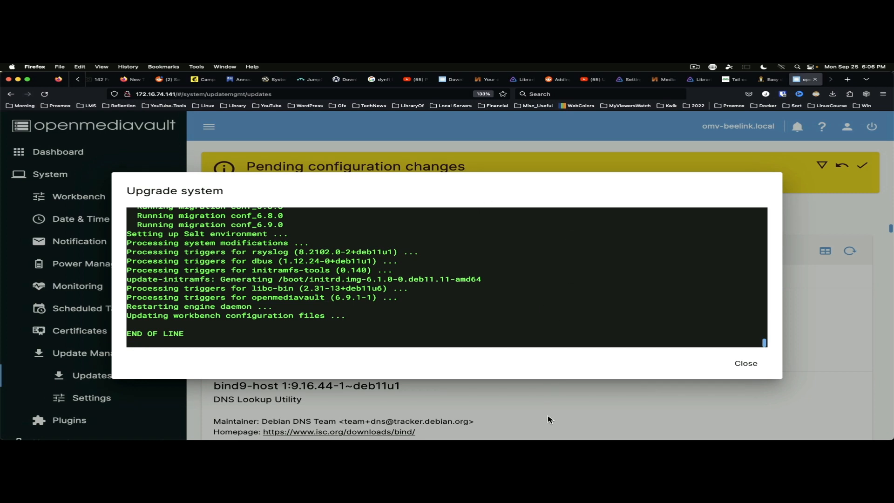
Close the finished upgrade log and apply the pending configuration changes with Yes
left_click(745, 363)
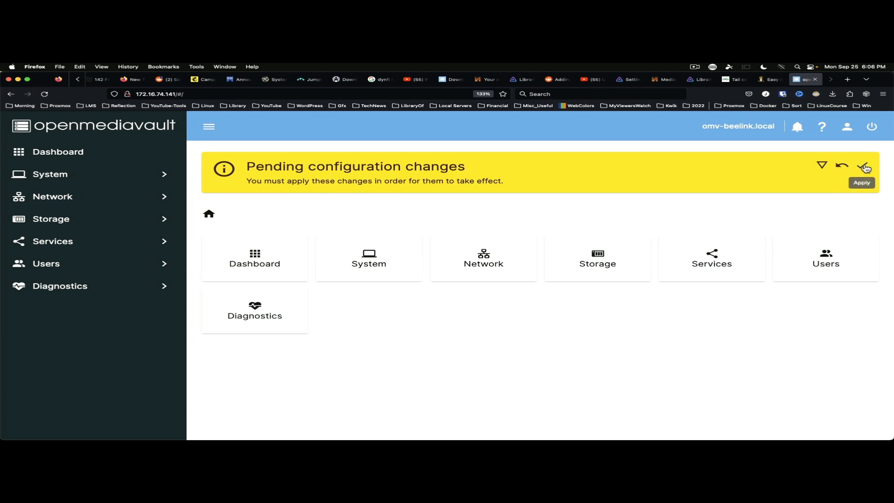
left_click(861, 183)
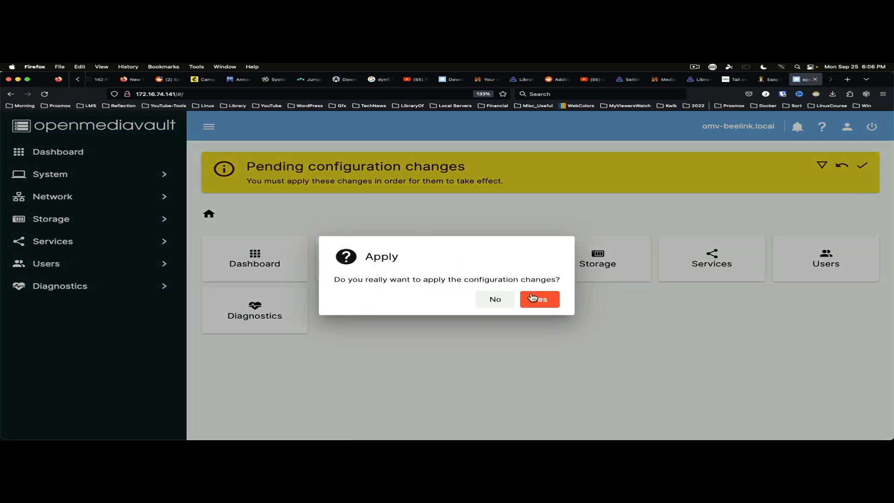
left_click(538, 299)
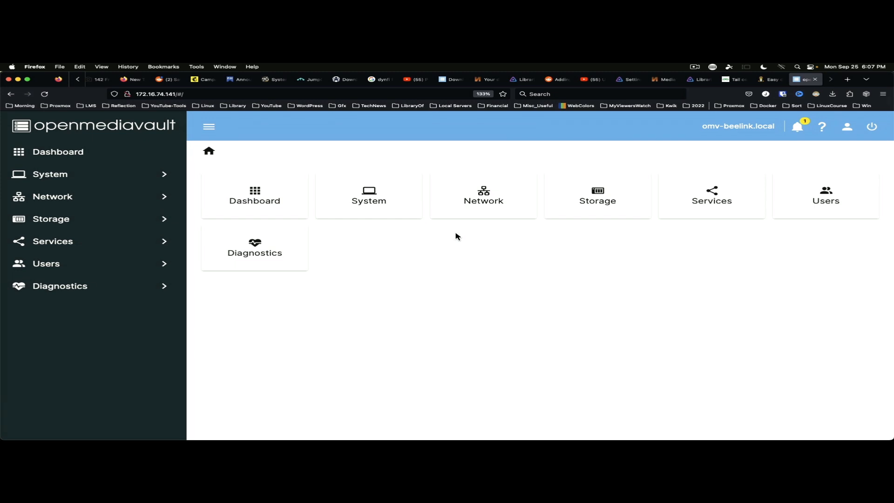
mouse_move(449, 237)
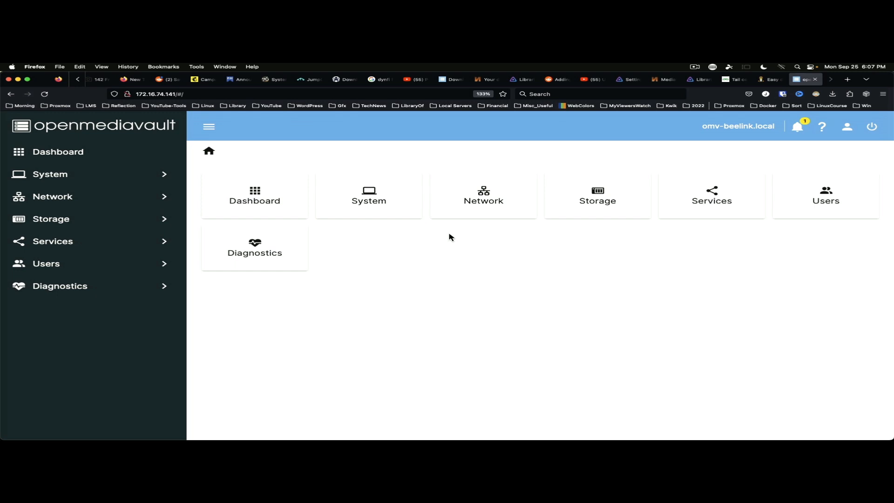
mouse_move(127, 177)
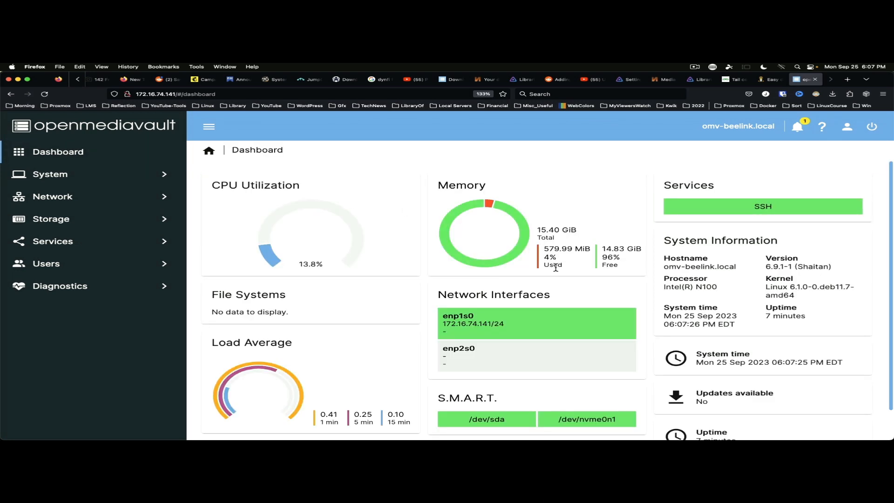
mouse_move(785, 276)
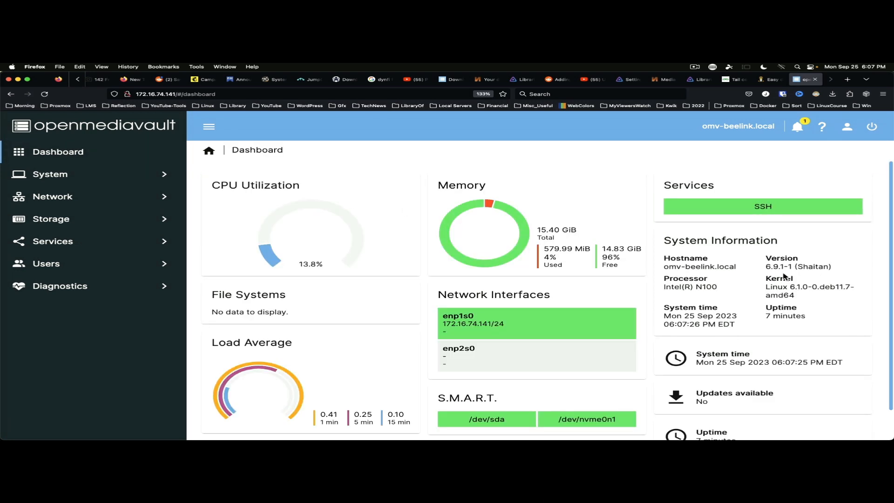
mouse_move(752, 277)
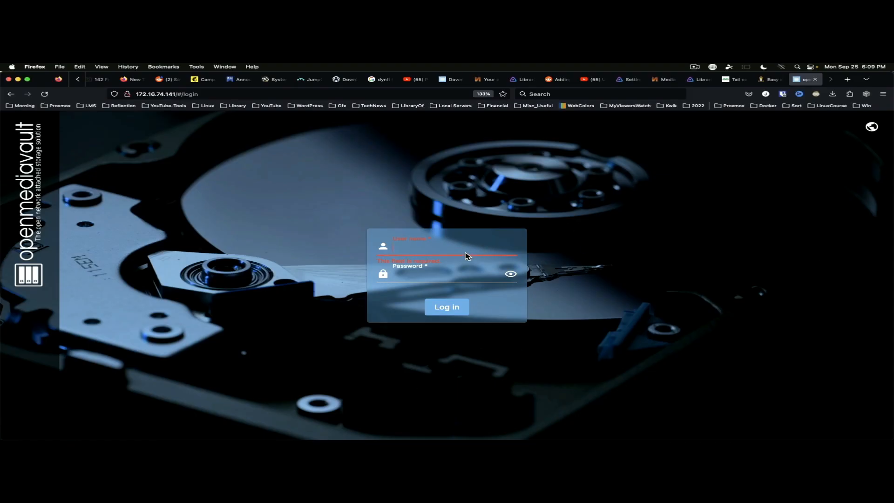
Sign back in as admin after the reboot to reach the 6.9.1-1 dashboard
type("adm")
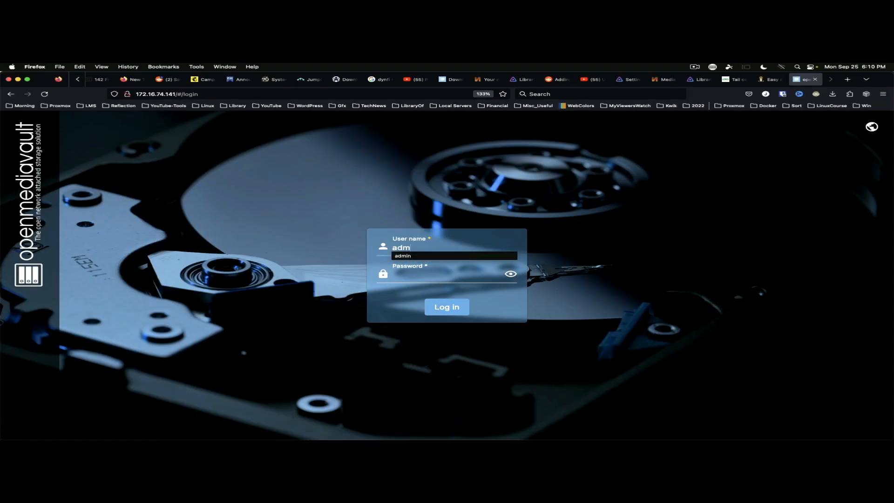
type("••••")
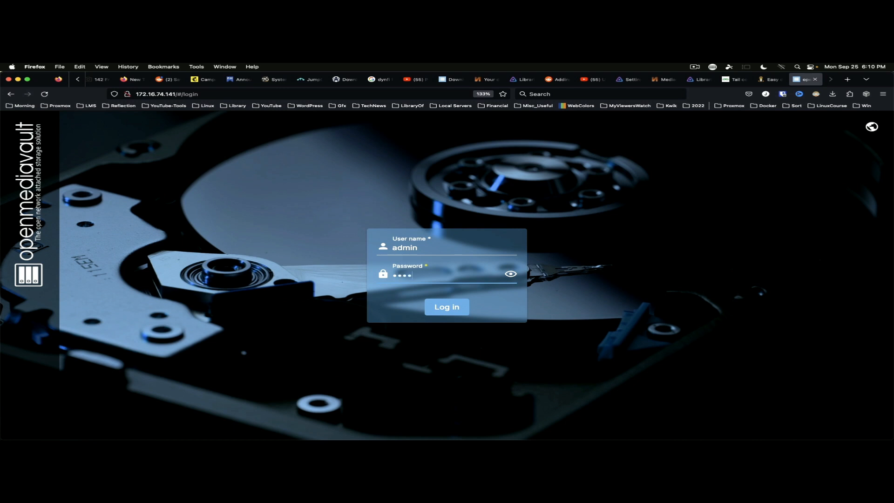
left_click(447, 307)
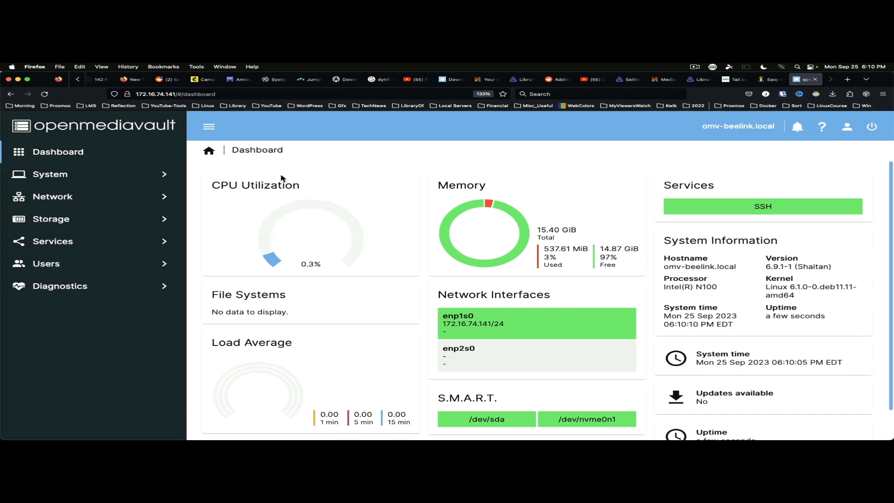
Verify no package updates remain, then go to System > Date & Time settings
left_click(49, 174)
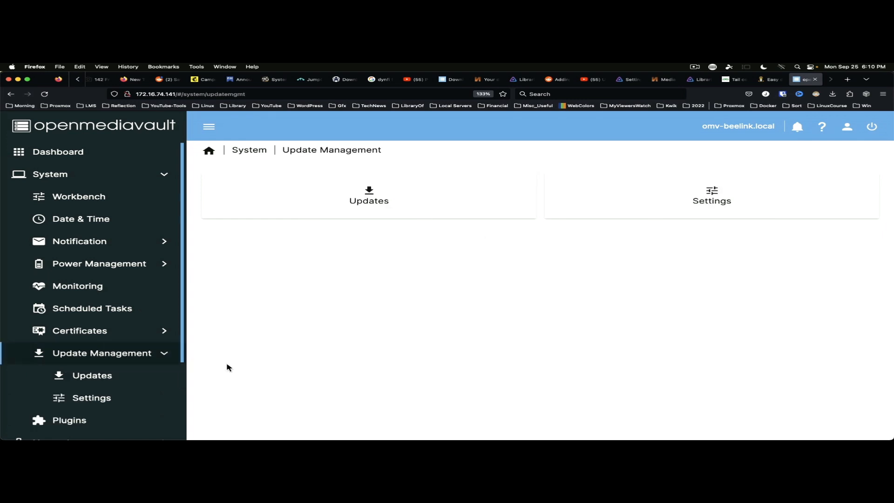
left_click(369, 196)
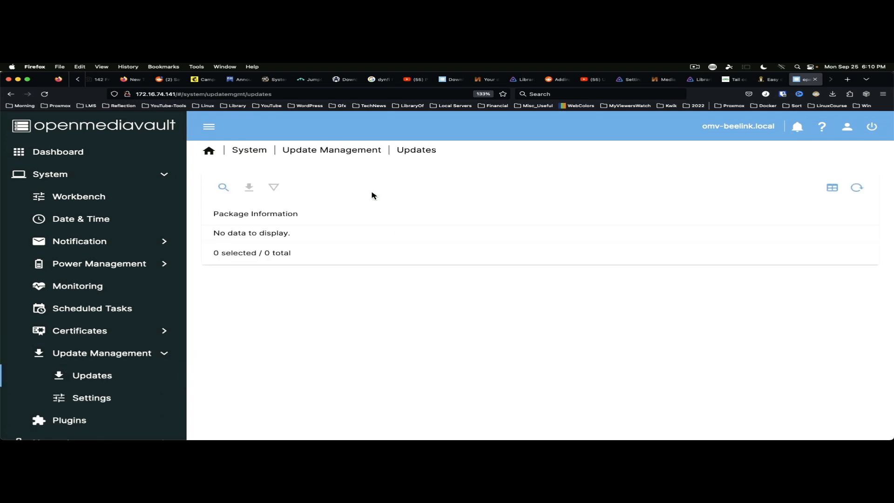
mouse_move(856, 192)
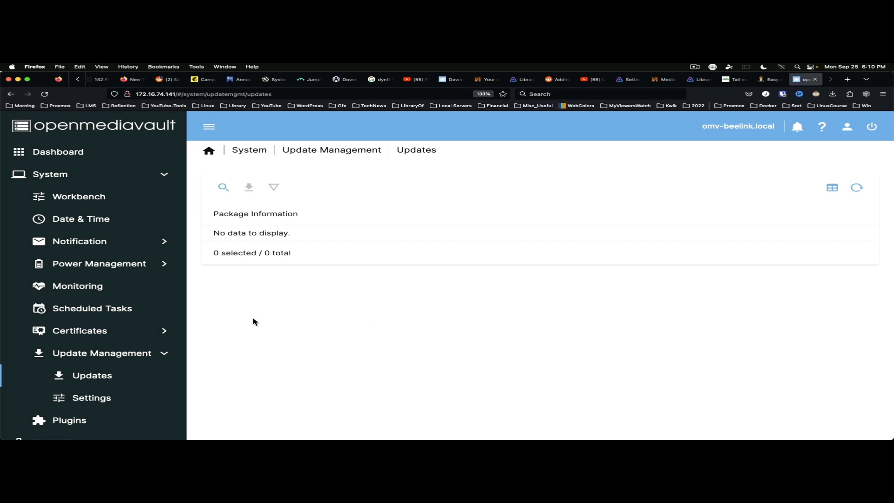
mouse_move(78, 196)
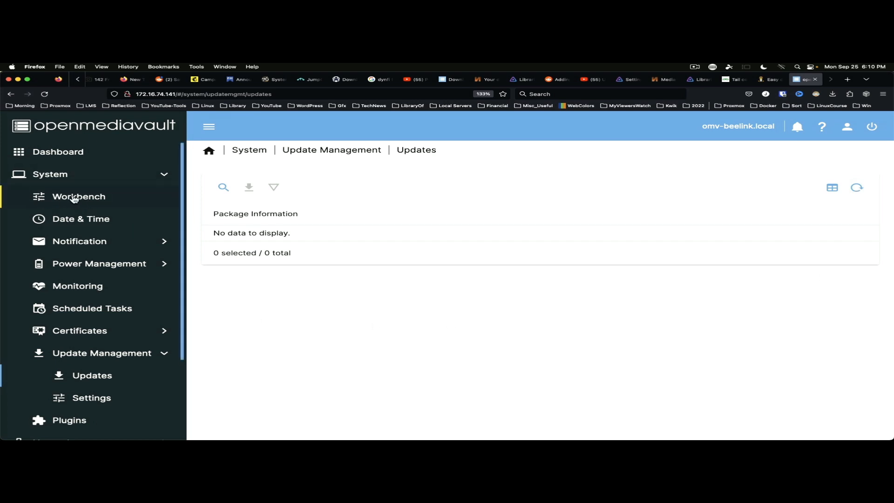
left_click(78, 196)
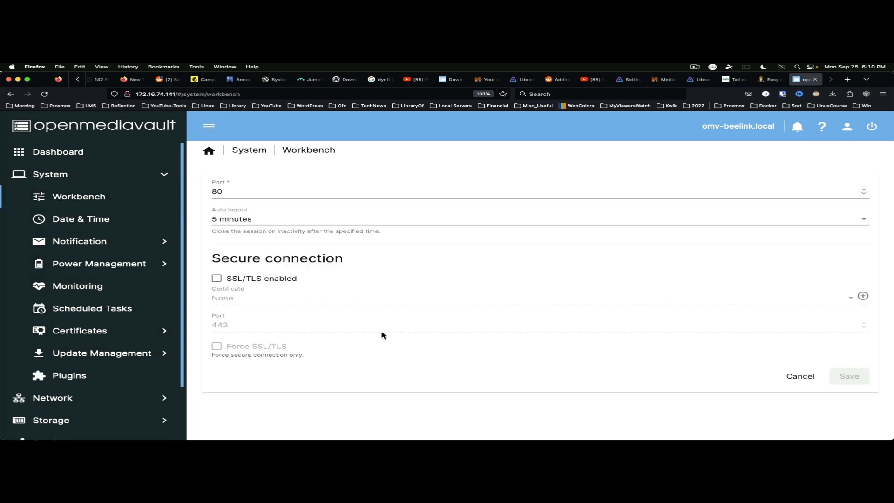
mouse_move(296, 346)
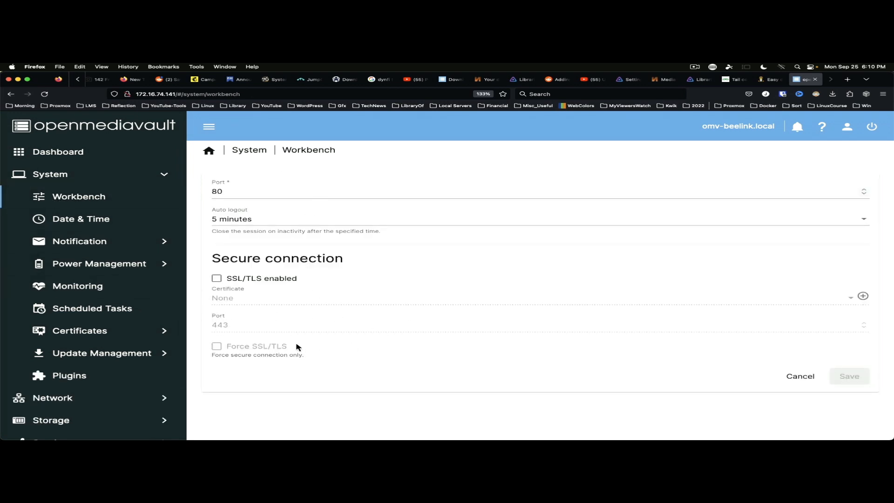
left_click(81, 217)
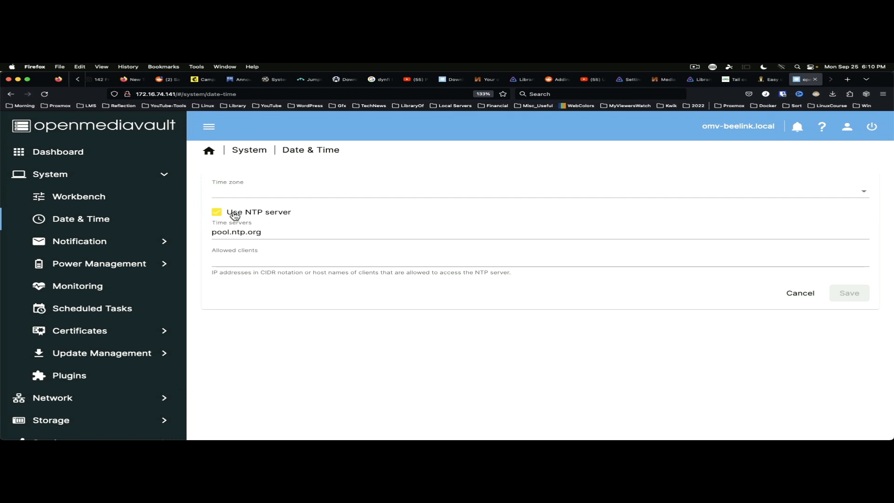
mouse_move(866, 195)
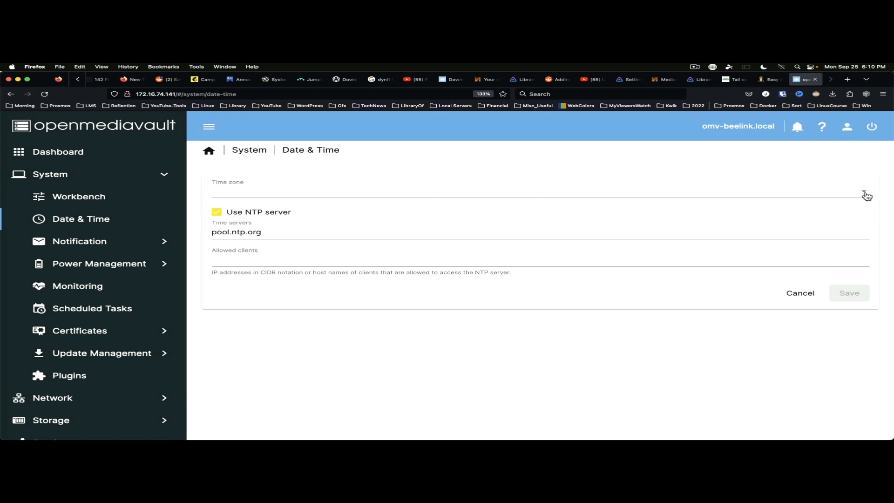
Choose America/Detroit from the time zone list
left_click(865, 193)
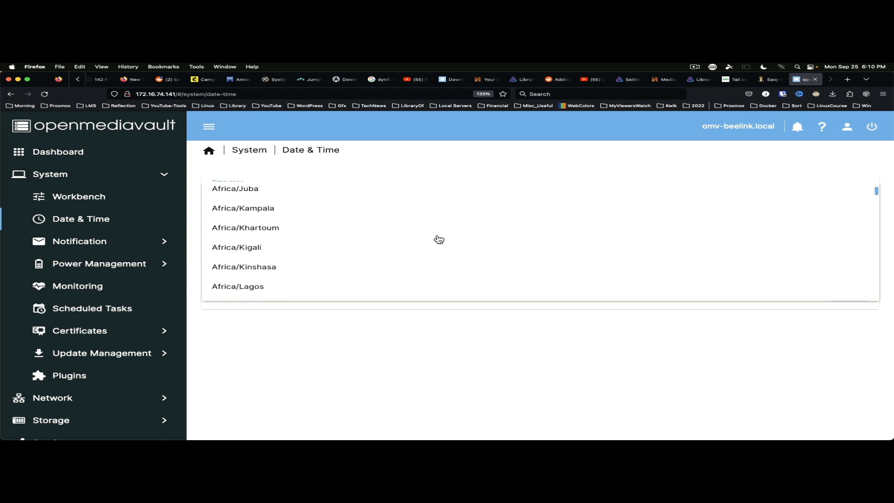
scroll("down", 3)
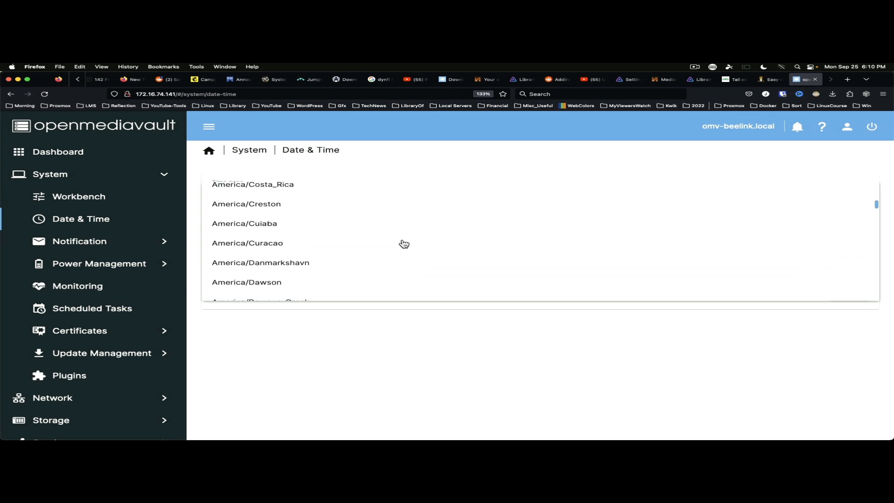
scroll("down", 3)
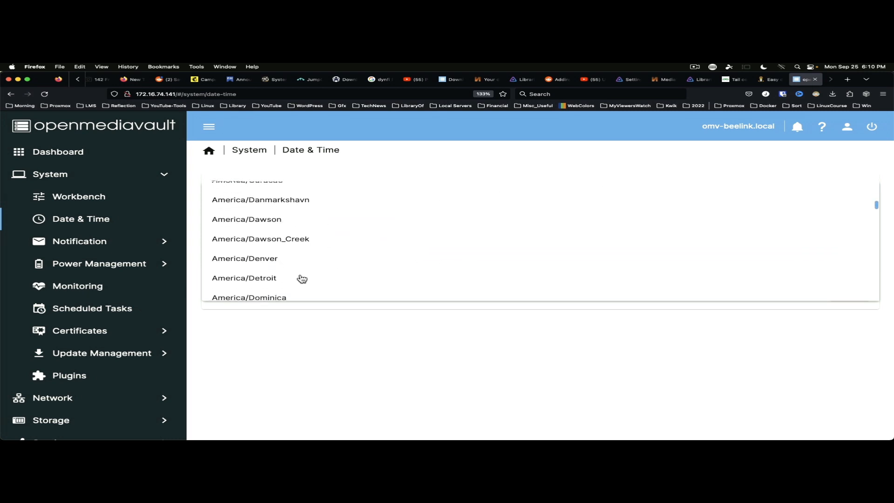
left_click(244, 278)
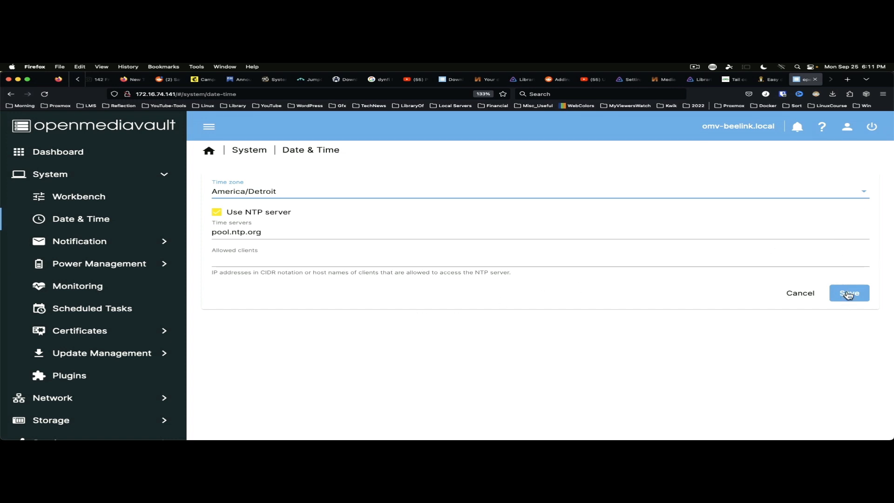
Save the time zone and apply the pending configuration change, confirming with Yes
left_click(850, 293)
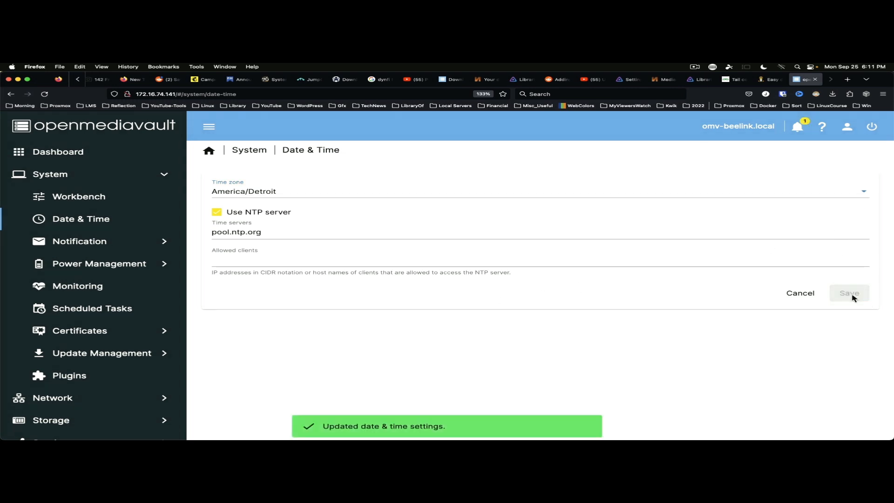
left_click(848, 292)
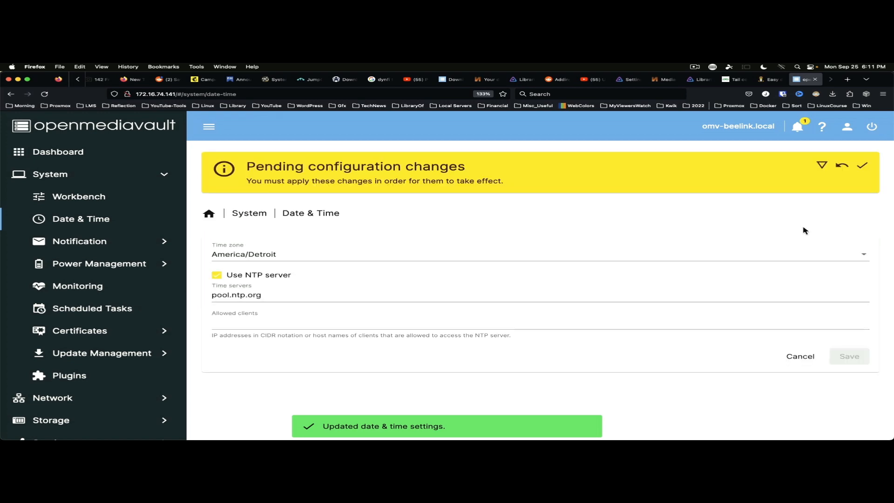
left_click(862, 166)
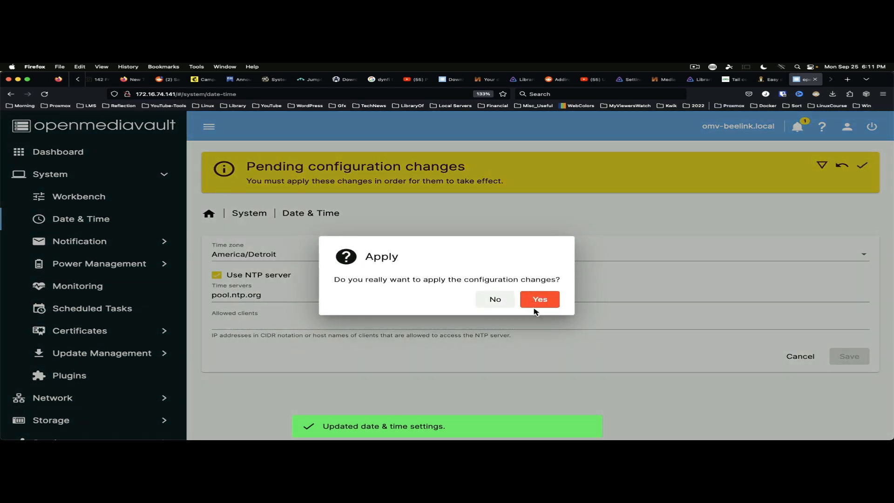
left_click(539, 299)
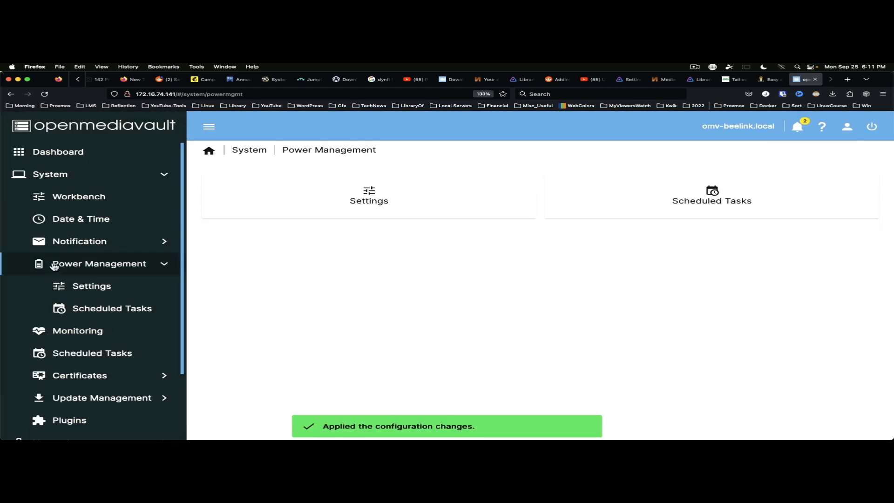
Review the power management settings, then browse the list of available plugins
left_click(369, 195)
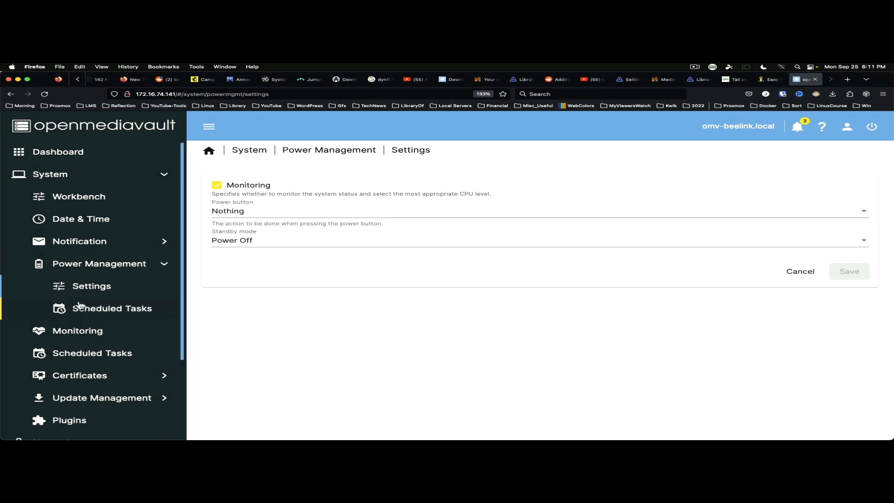
left_click(112, 309)
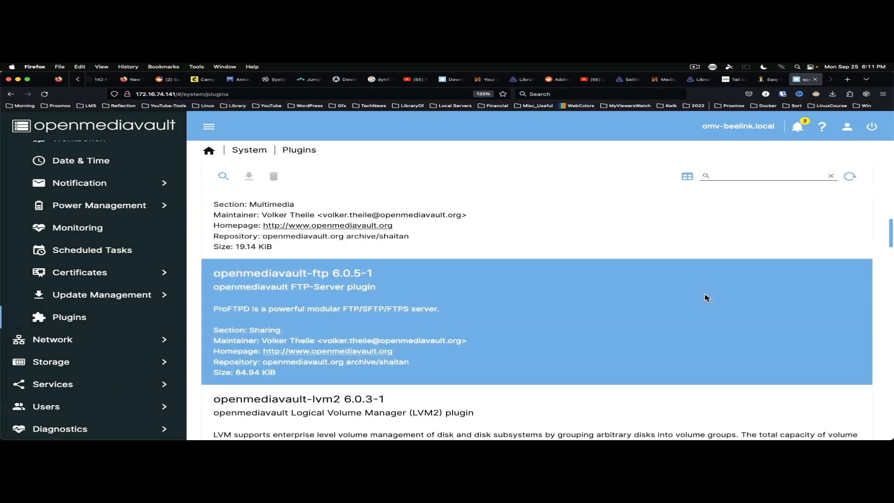
scroll("down", 3)
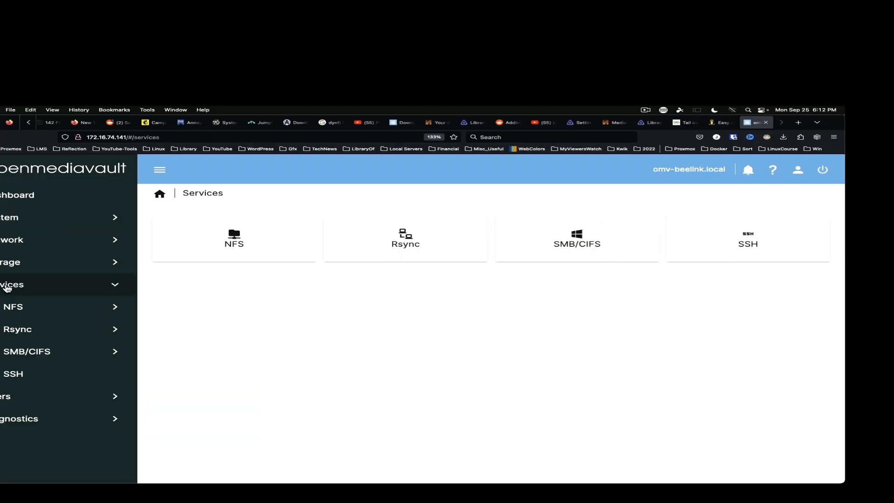
mouse_move(830, 294)
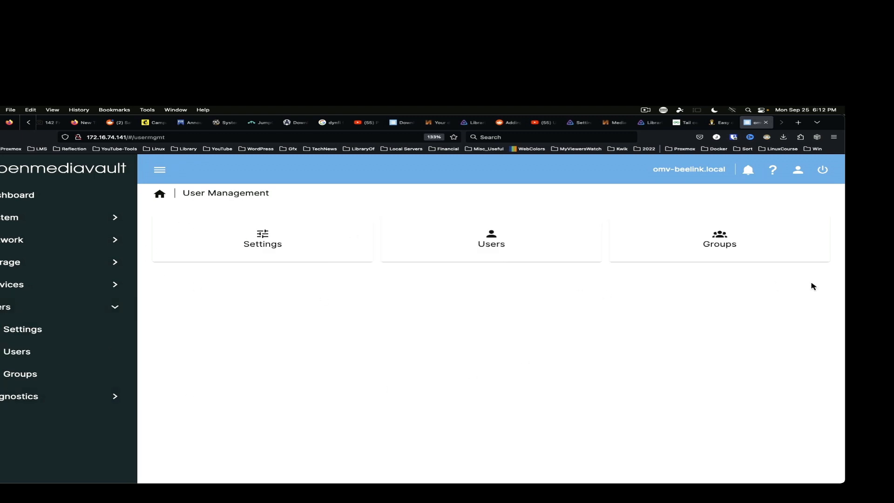
mouse_move(27, 403)
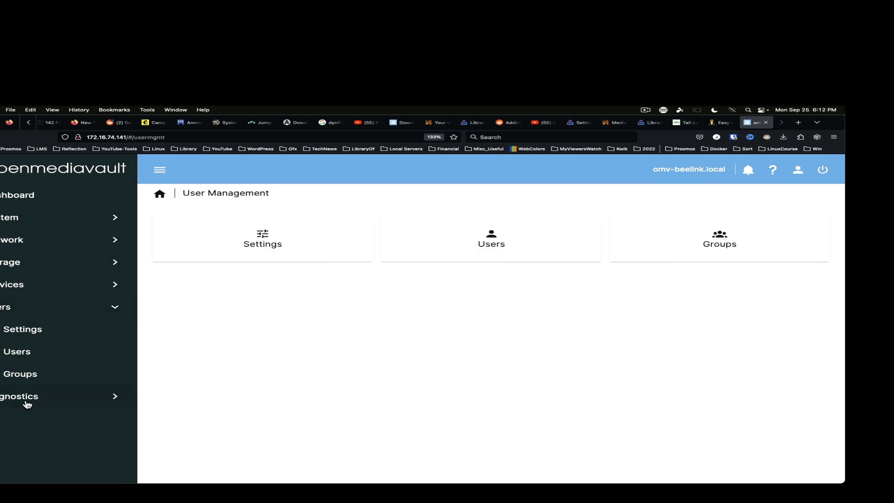
Go to the Diagnostics section from the sidebar
left_click(20, 397)
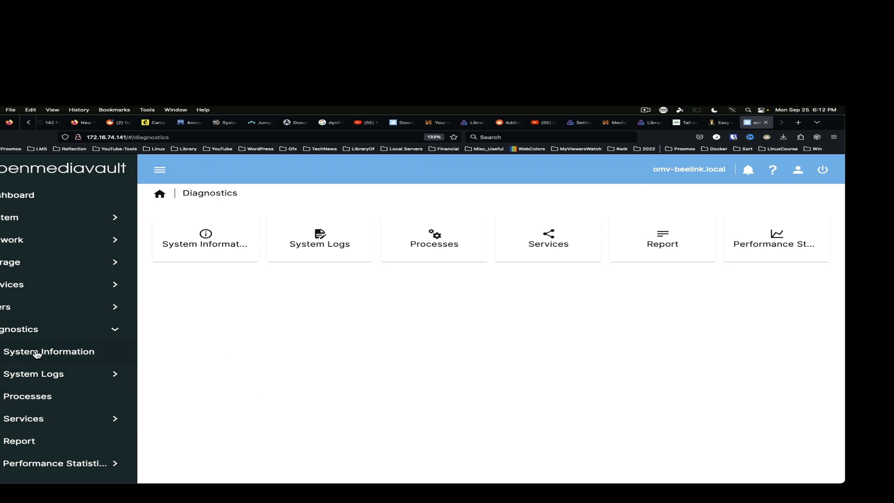
View System Information showing version 6.9.1-1 on the Intel N100 with 3 minutes uptime
left_click(49, 351)
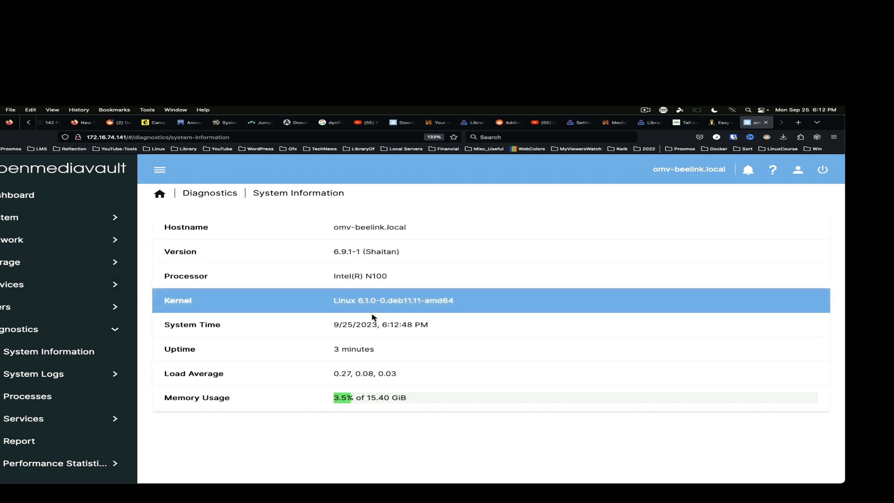
mouse_move(514, 307)
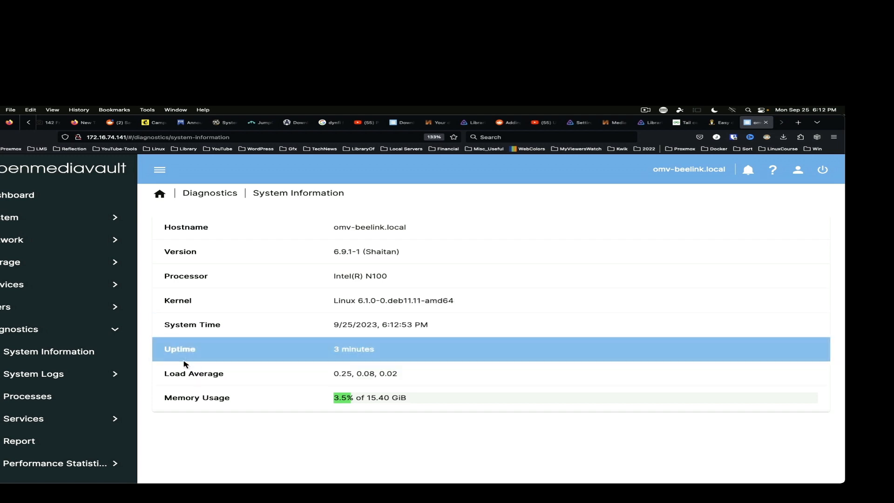
mouse_move(476, 358)
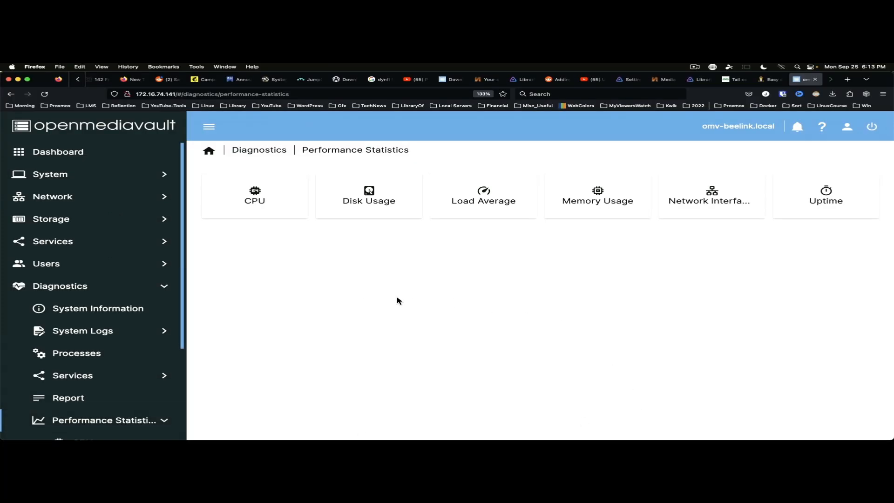
Reload the CPU performance graphs, then look through the Disk Usage charts
left_click(254, 197)
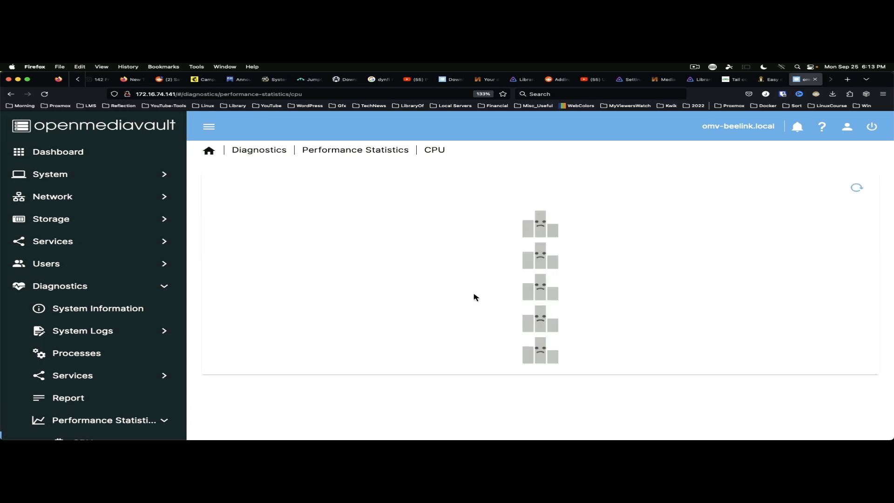
mouse_move(856, 188)
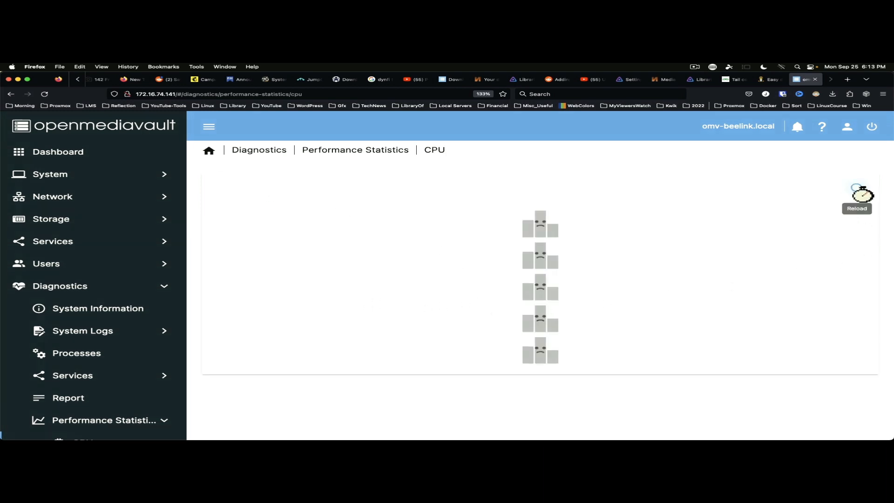
left_click(862, 194)
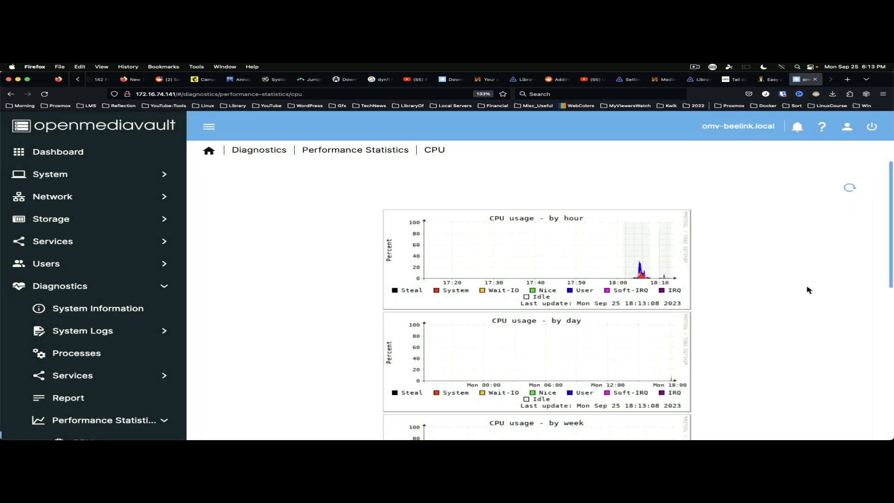
mouse_move(575, 282)
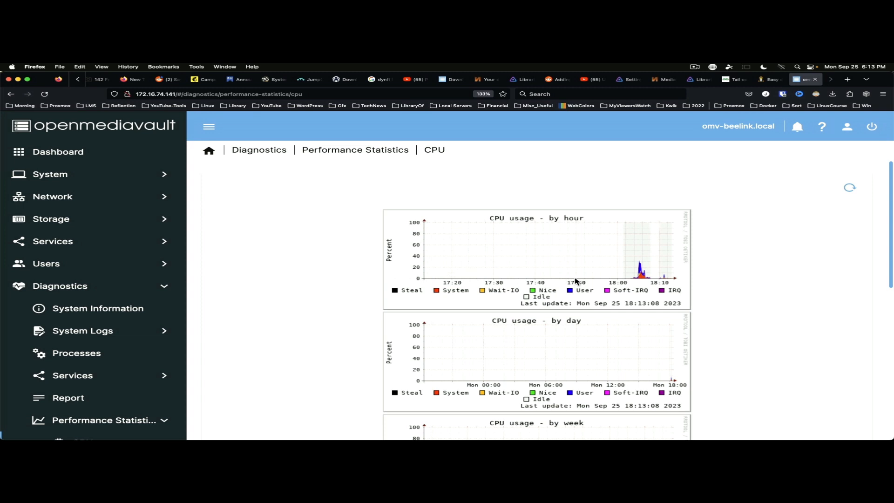
mouse_move(634, 267)
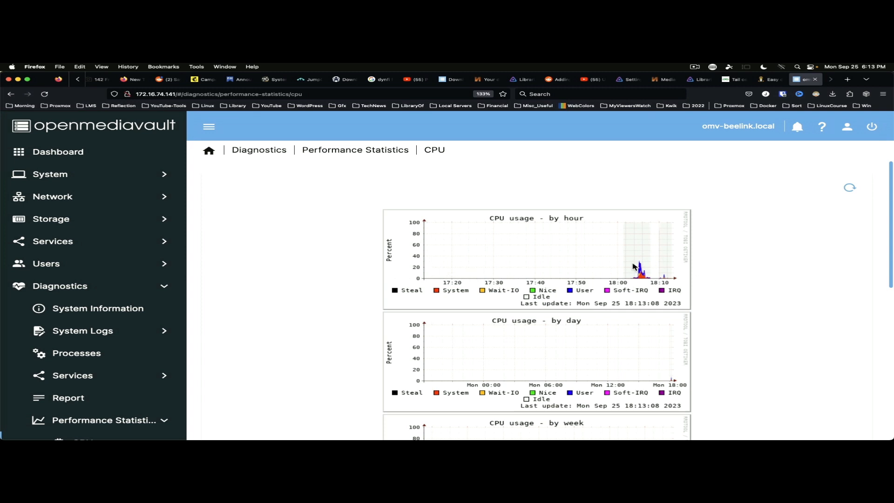
mouse_move(642, 289)
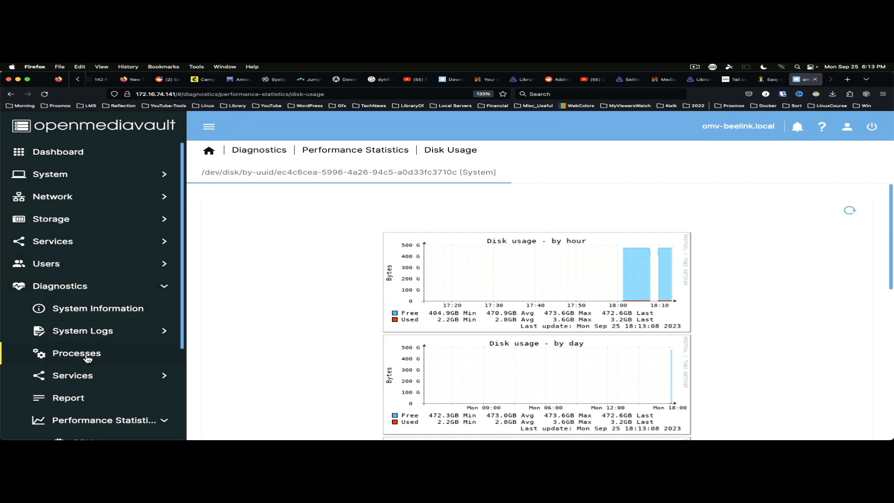
scroll("down", 3)
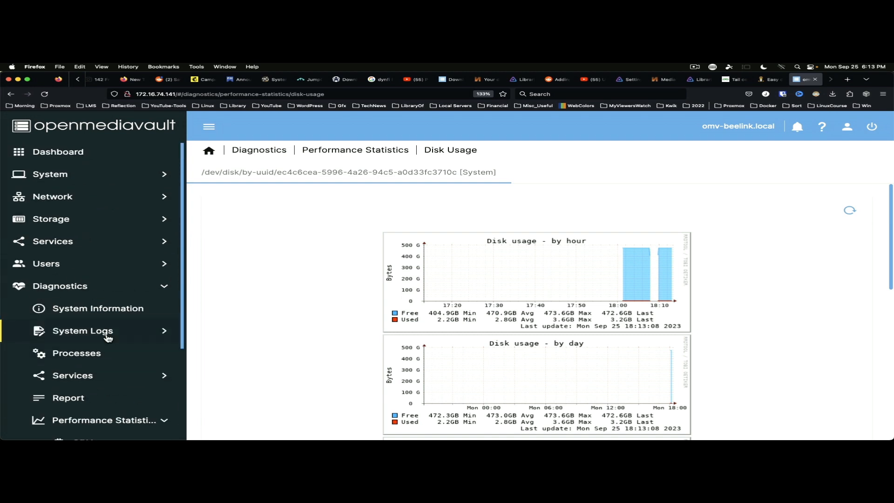
mouse_move(148, 261)
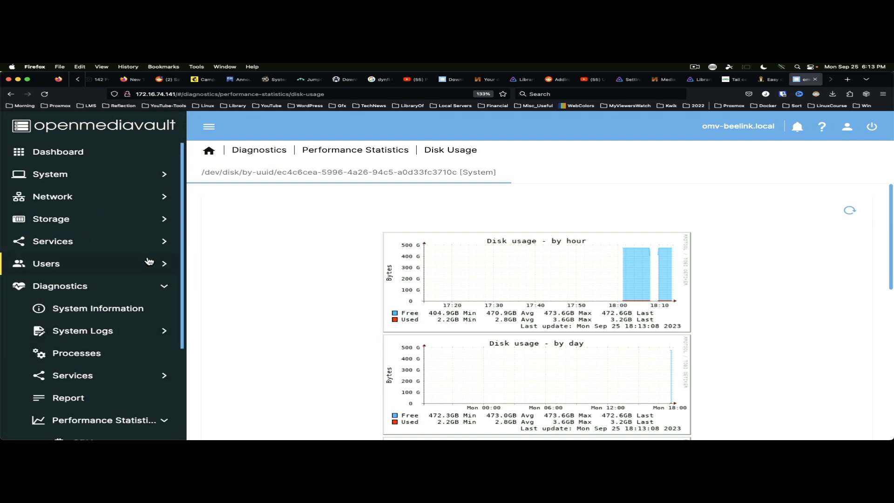